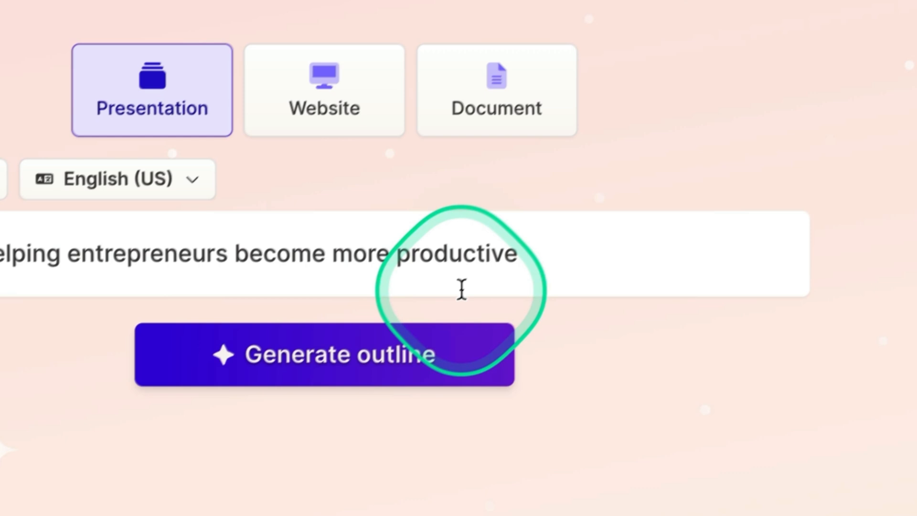
Browse the Gamma start page before creating a new presentation
{"action": "left_click", "coordinate": [332, 355]}
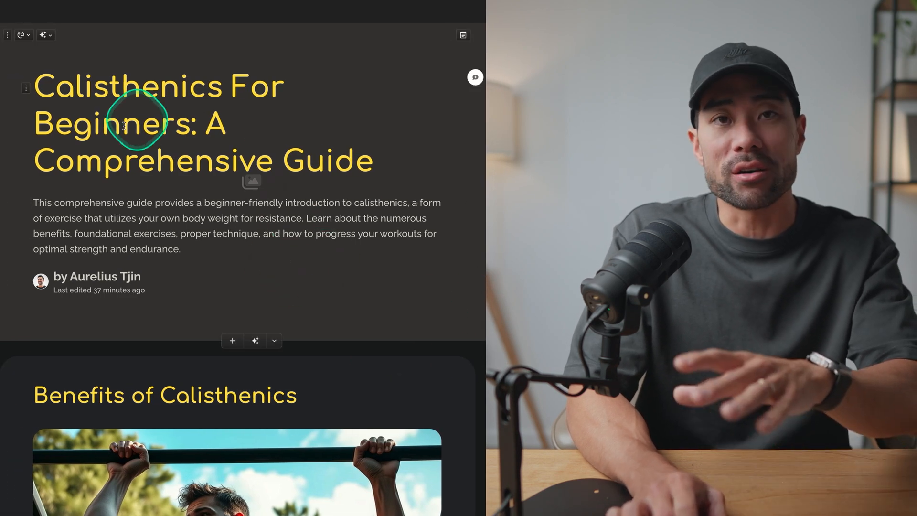
{"action": "scroll", "scroll_direction": "down", "scroll_amount": 3}
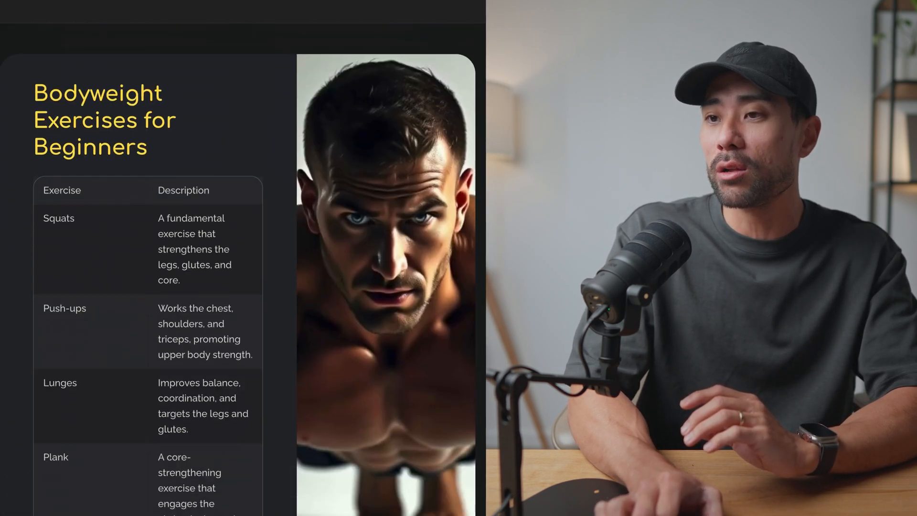
{"action": "left_click", "coordinate": [256, 11]}
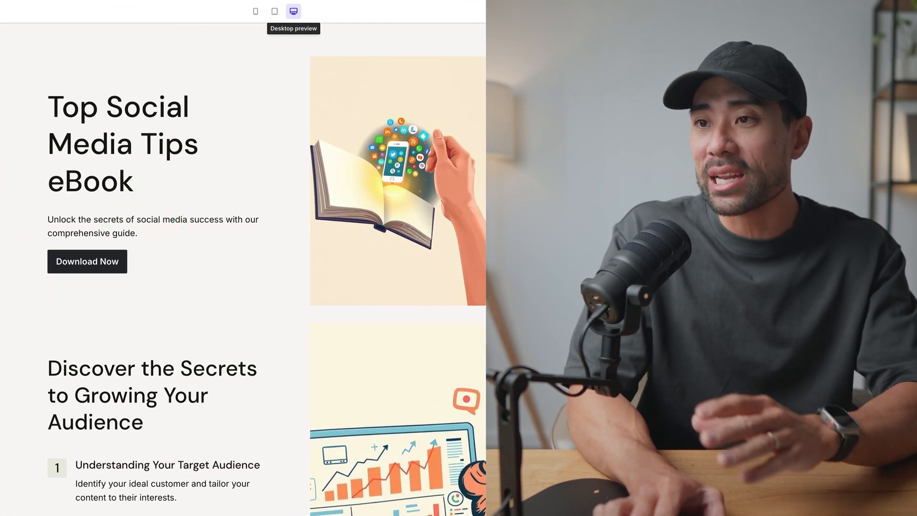
{"action": "scroll", "scroll_direction": "down", "scroll_amount": 3}
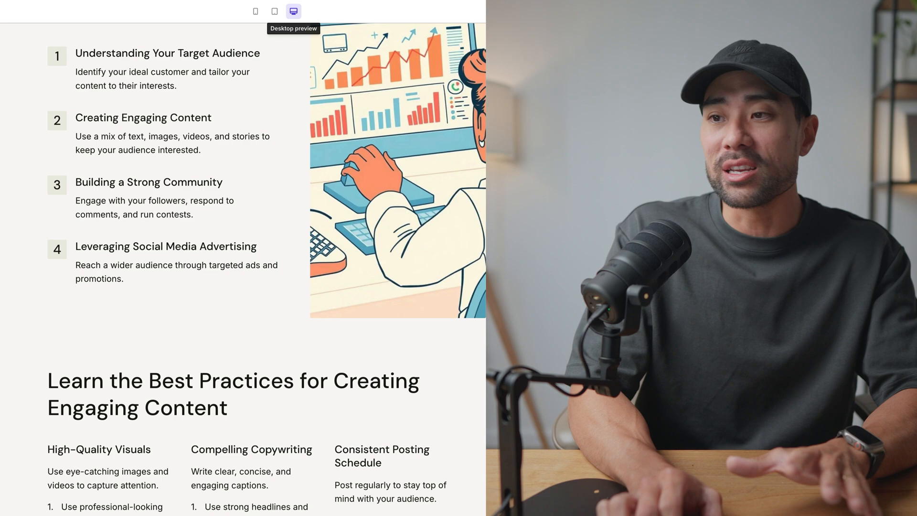
{"action": "scroll", "scroll_direction": "down", "scroll_amount": 3}
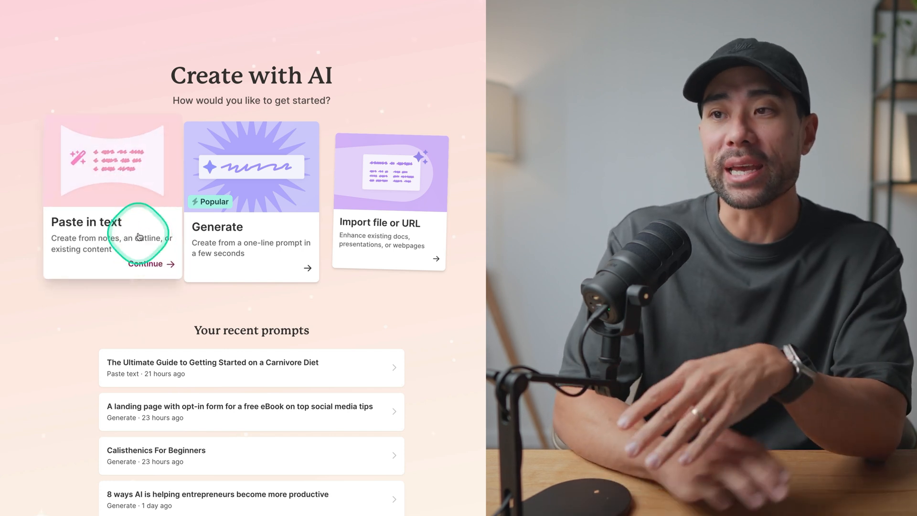
{"action": "mouse_move", "coordinate": [108, 245]}
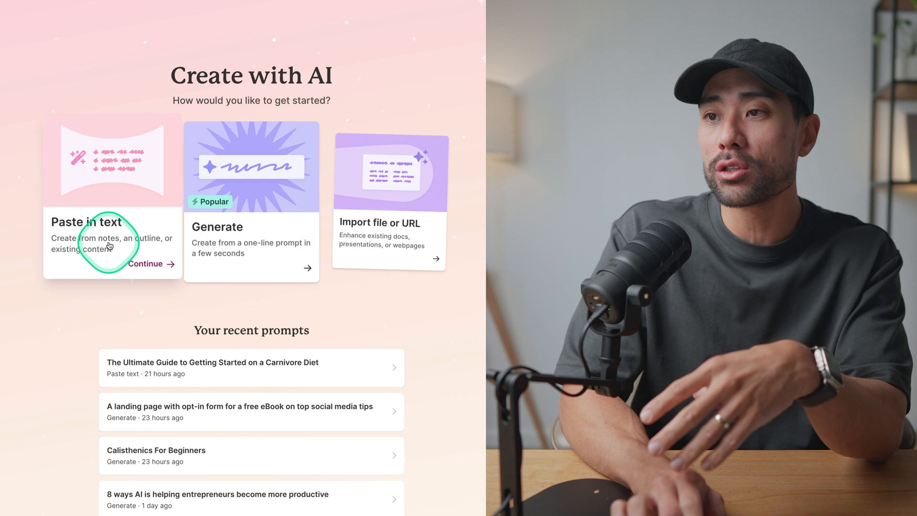
{"action": "mouse_move", "coordinate": [139, 250]}
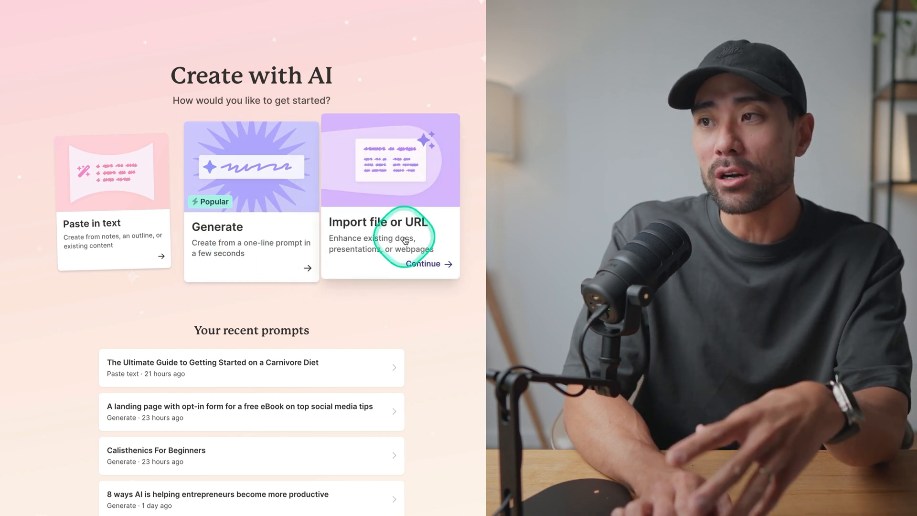
{"action": "mouse_move", "coordinate": [413, 250]}
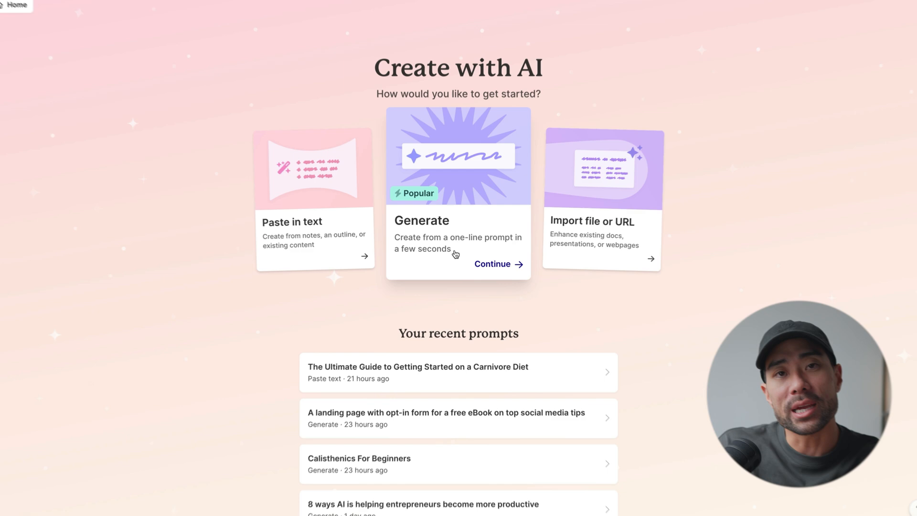
Choose Generate and set the presentation to 8 cards in English (US)
{"action": "left_click", "coordinate": [493, 264]}
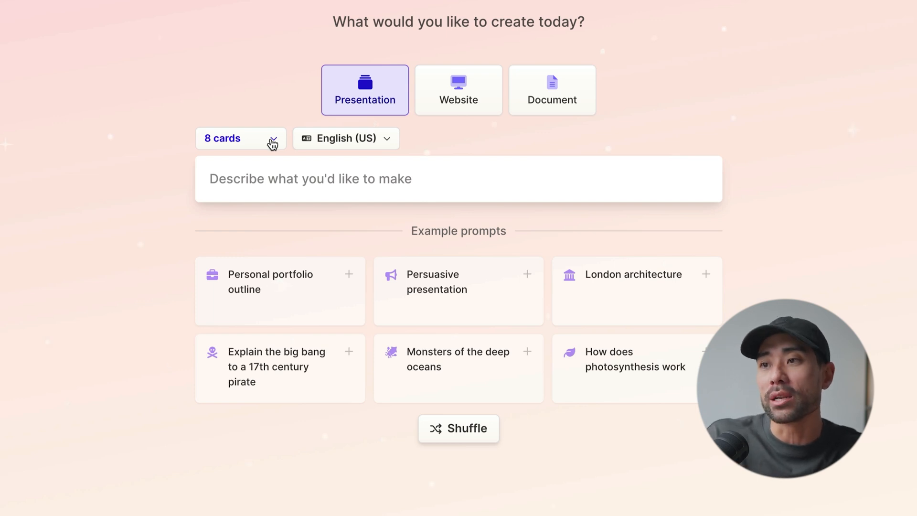
{"action": "left_click", "coordinate": [345, 139]}
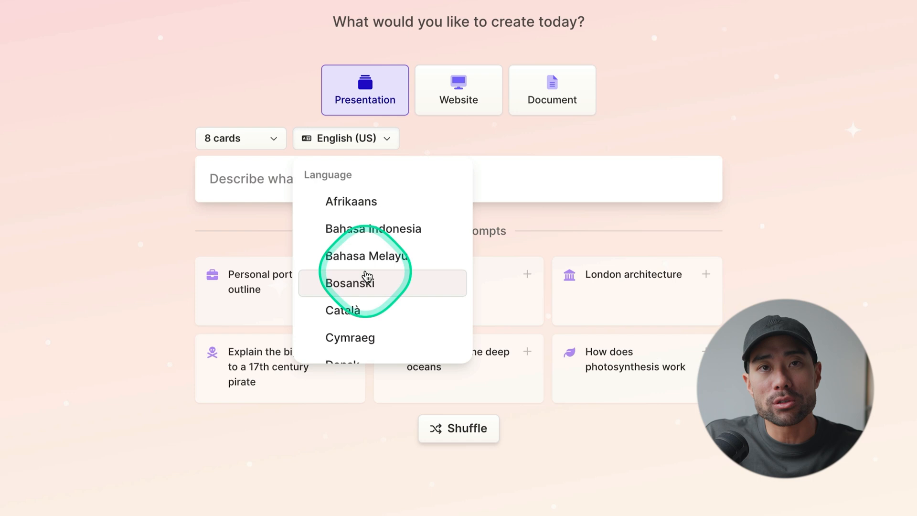
{"action": "scroll", "scroll_direction": "down", "scroll_amount": 3}
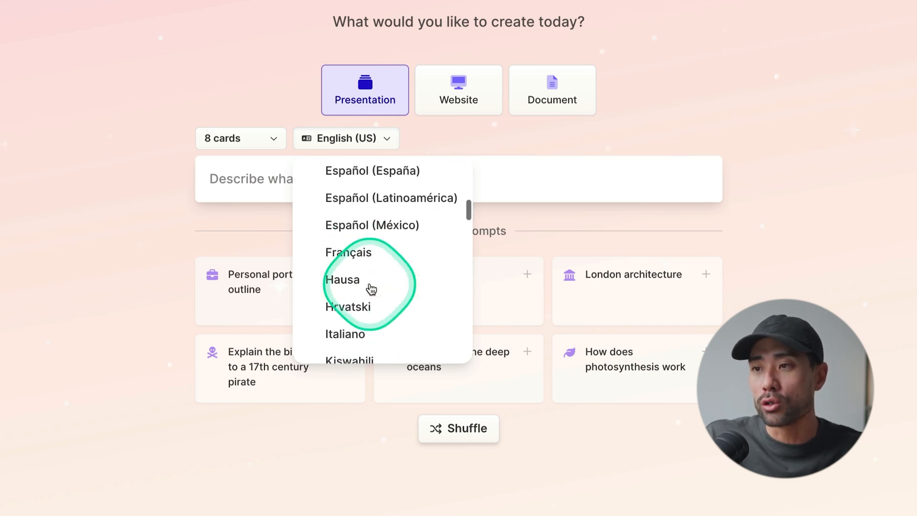
{"action": "scroll", "scroll_direction": "down", "scroll_amount": 3}
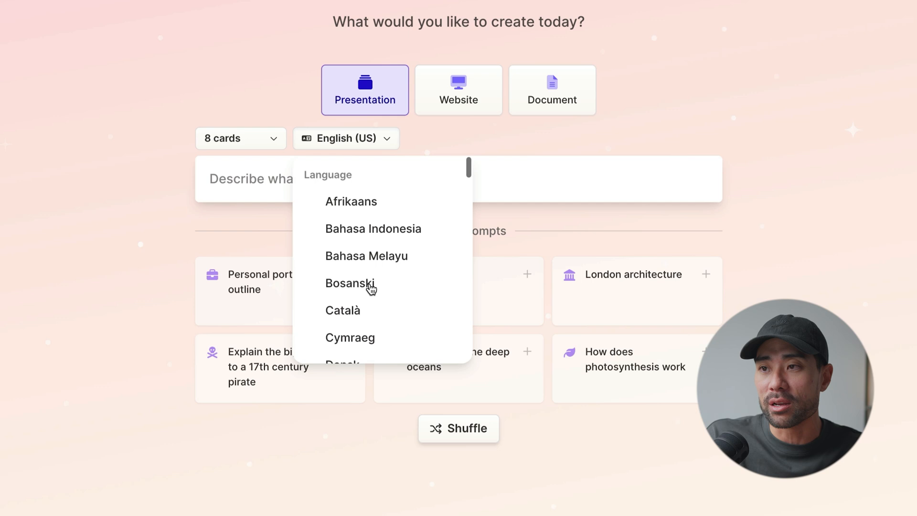
{"action": "left_click", "coordinate": [553, 190]}
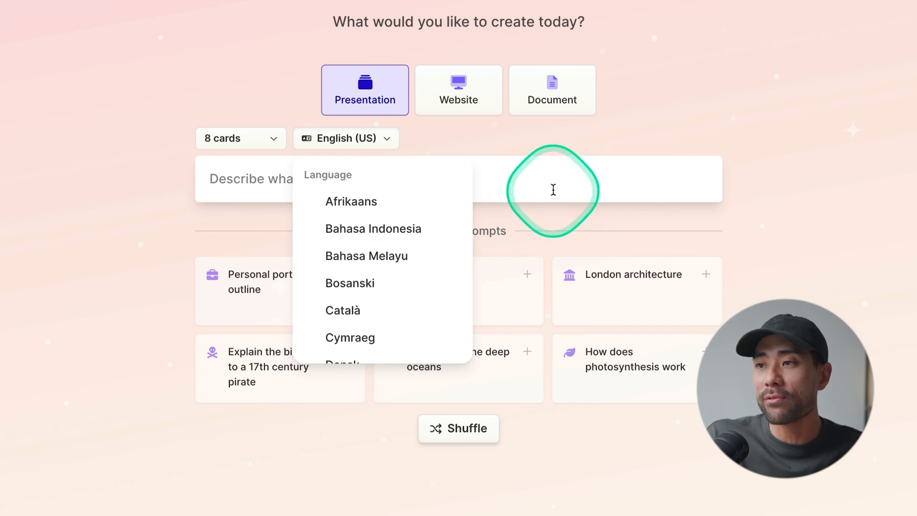
{"action": "left_click", "coordinate": [552, 187]}
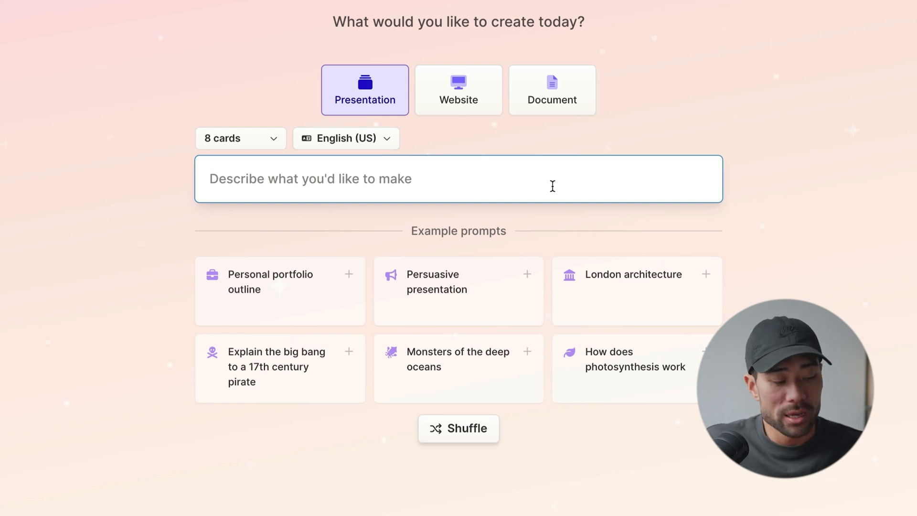
Request an outline for 'How AI is helping entrepreneurs become more productive'
{"action": "type", "text": "How AI is helping entrepreneurs become more productive"}
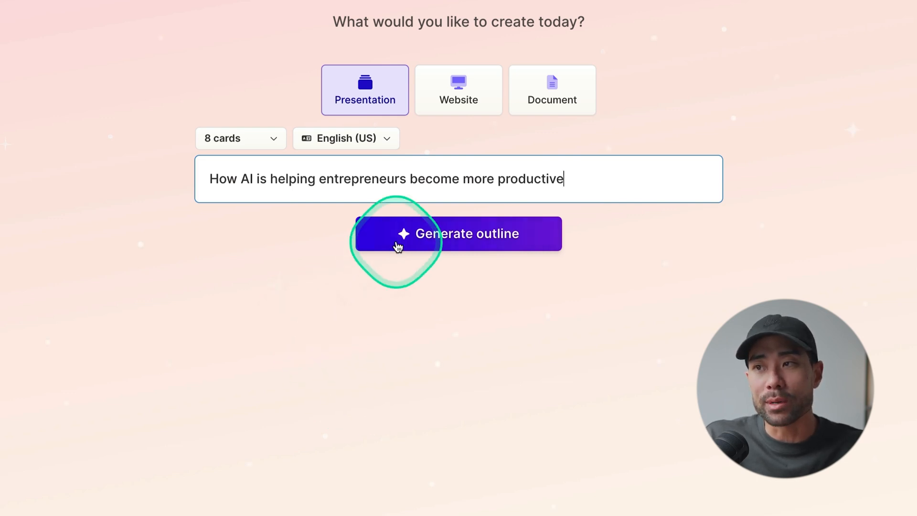
{"action": "mouse_move", "coordinate": [548, 186]}
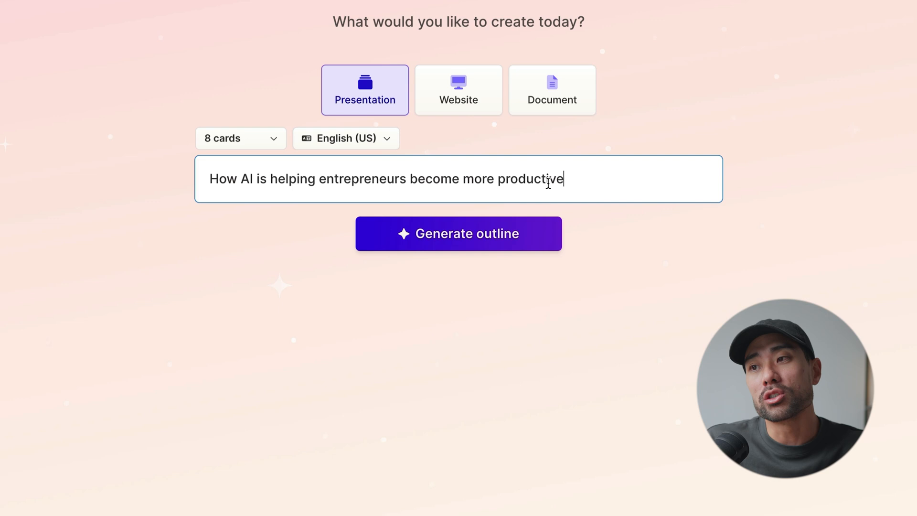
{"action": "left_click", "coordinate": [466, 240]}
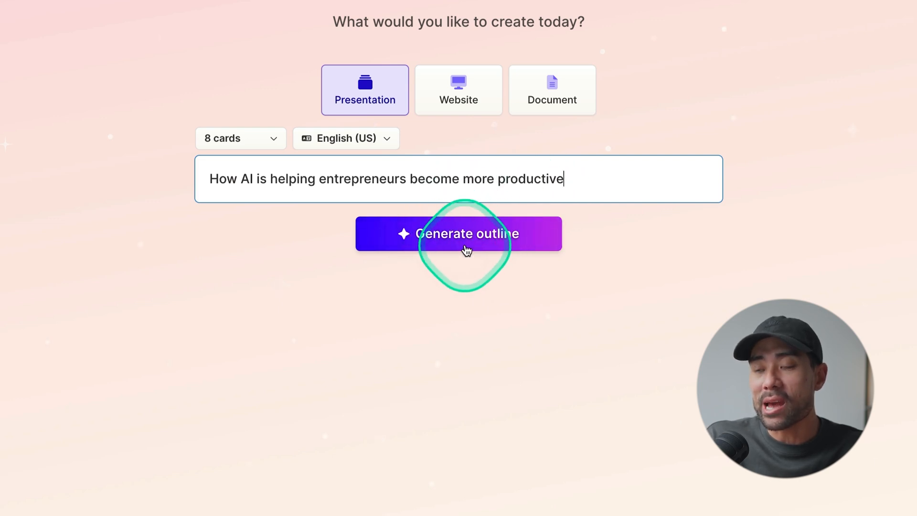
{"action": "left_click", "coordinate": [465, 234]}
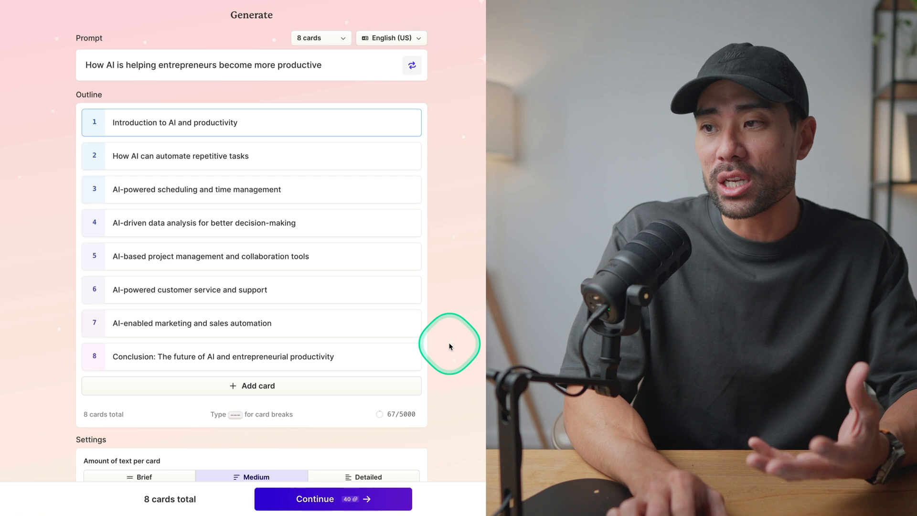
{"action": "mouse_move", "coordinate": [286, 269]}
{"action": "type", "text": " in the woir"}
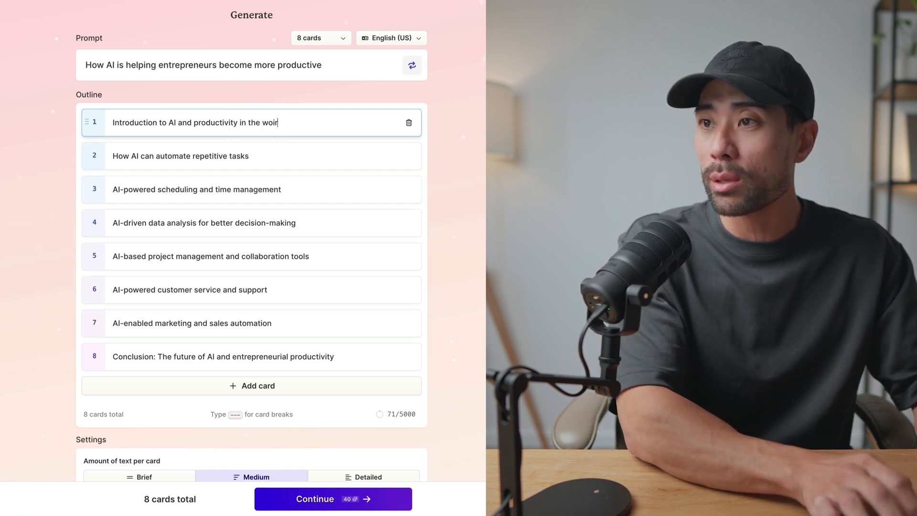
Delete the added words so the first title reads 'Introduction to AI and productivity'
{"action": "key", "text": "Backspace"}
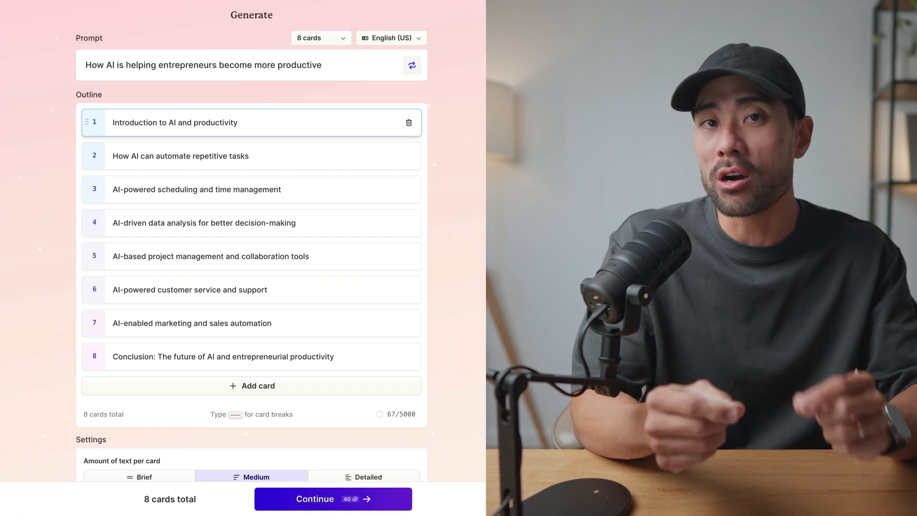
{"action": "scroll", "scroll_direction": "down", "scroll_amount": 3}
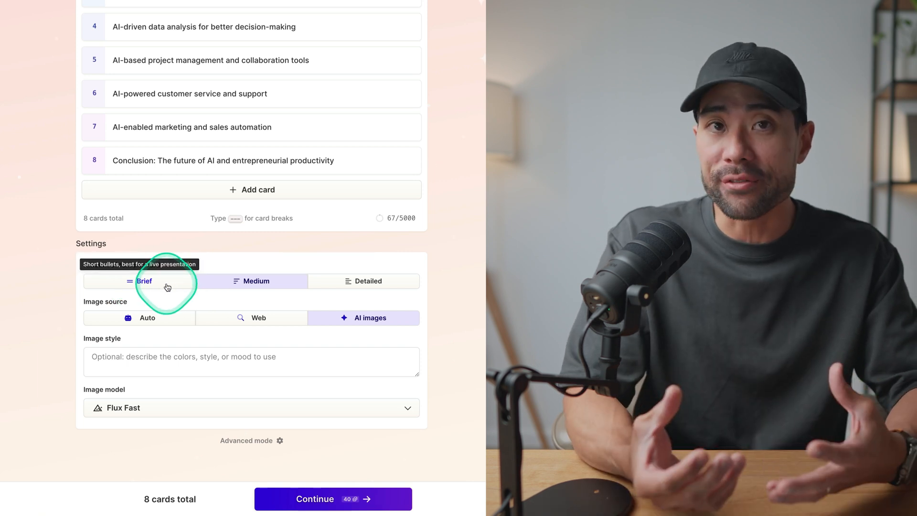
{"action": "left_click", "coordinate": [369, 286]}
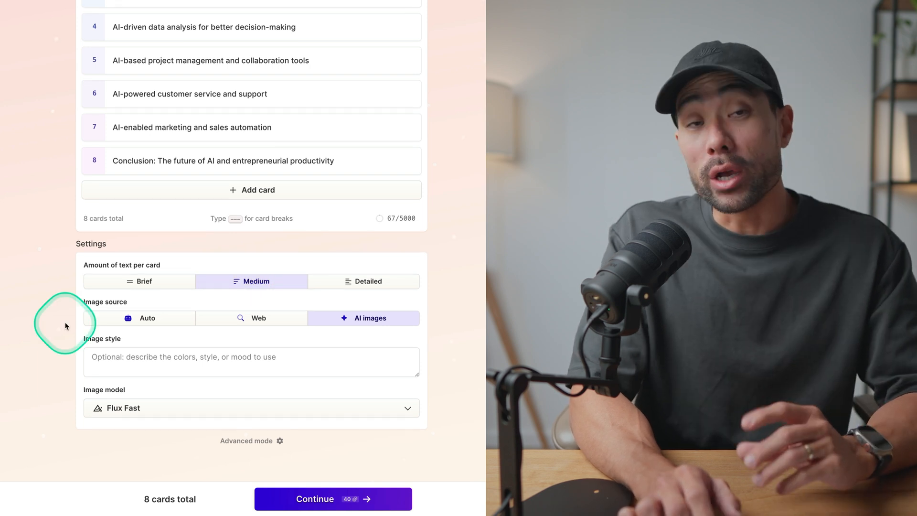
{"action": "mouse_move", "coordinate": [130, 321]}
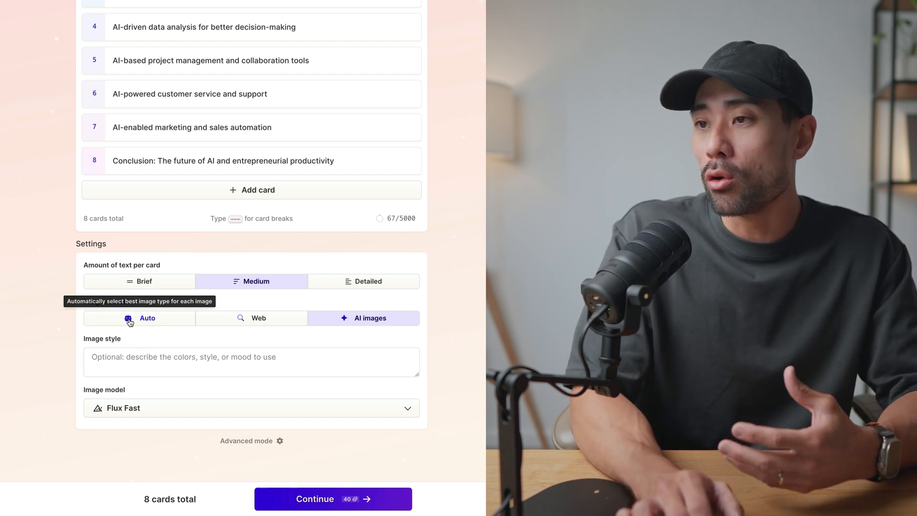
{"action": "left_click", "coordinate": [252, 318]}
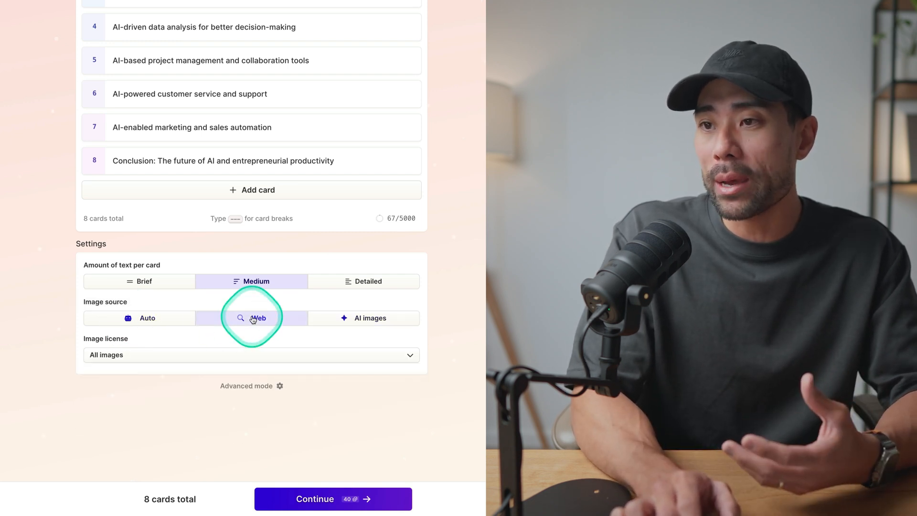
{"action": "left_click", "coordinate": [229, 355]}
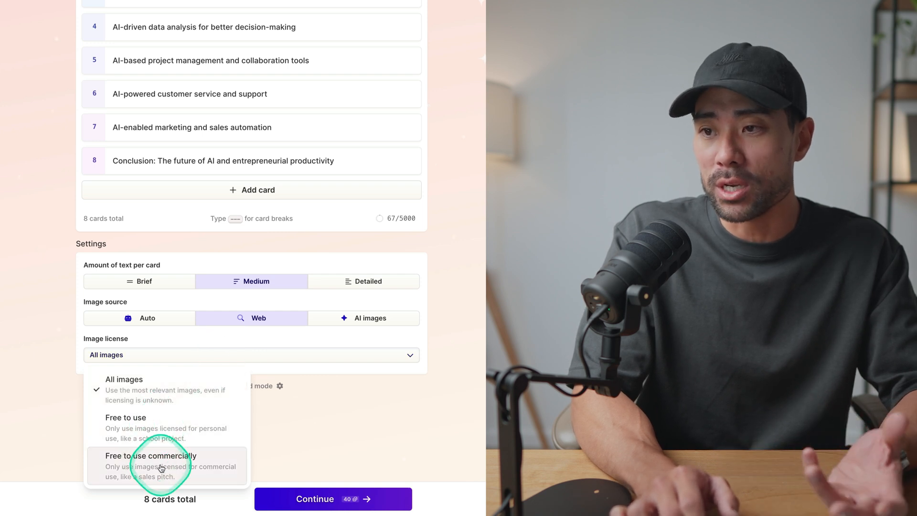
{"action": "left_click", "coordinate": [369, 318]}
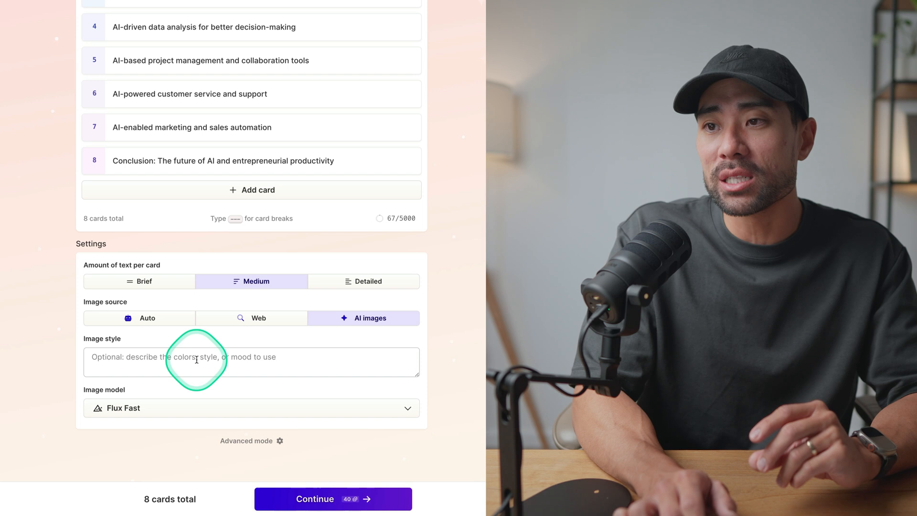
{"action": "left_click", "coordinate": [198, 362]}
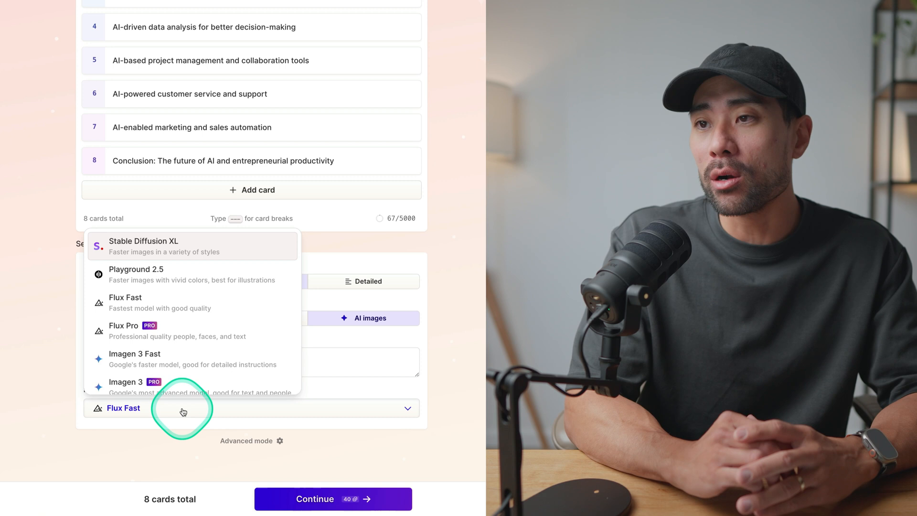
{"action": "left_click", "coordinate": [183, 411]}
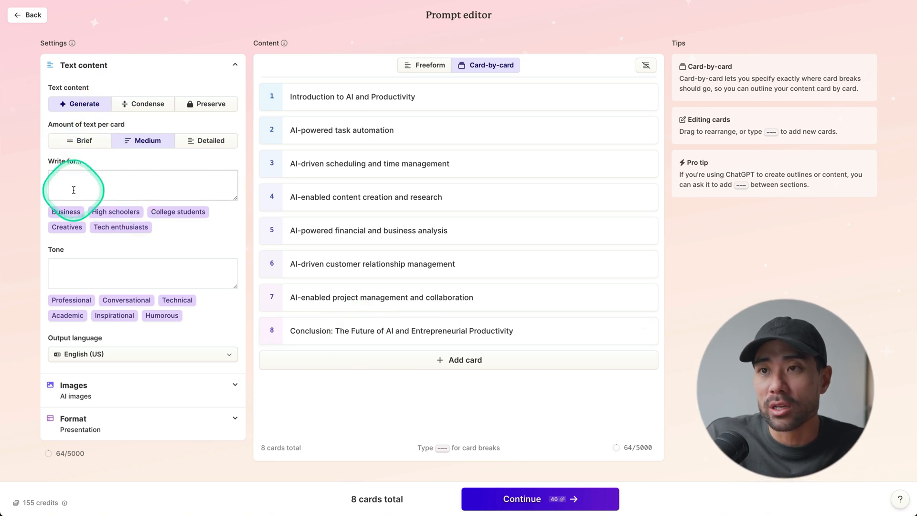
{"action": "mouse_move", "coordinate": [71, 186]}
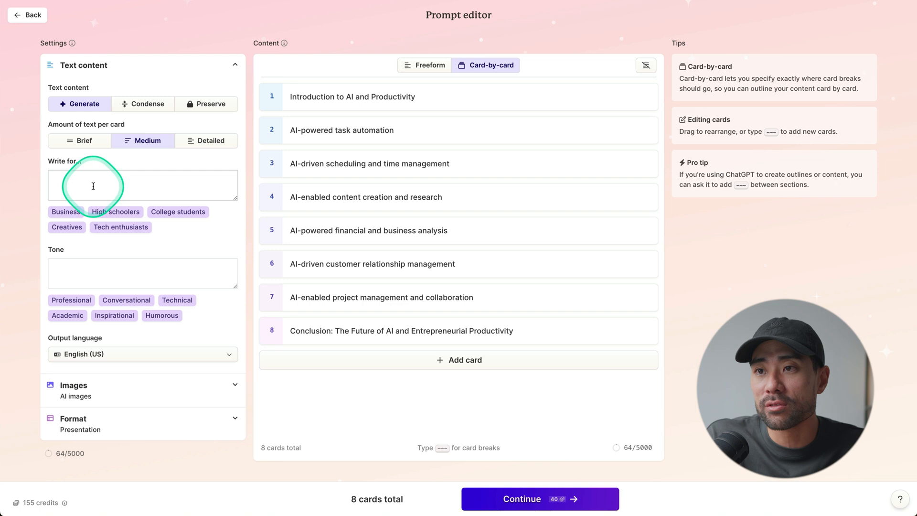
{"action": "mouse_move", "coordinate": [133, 265]}
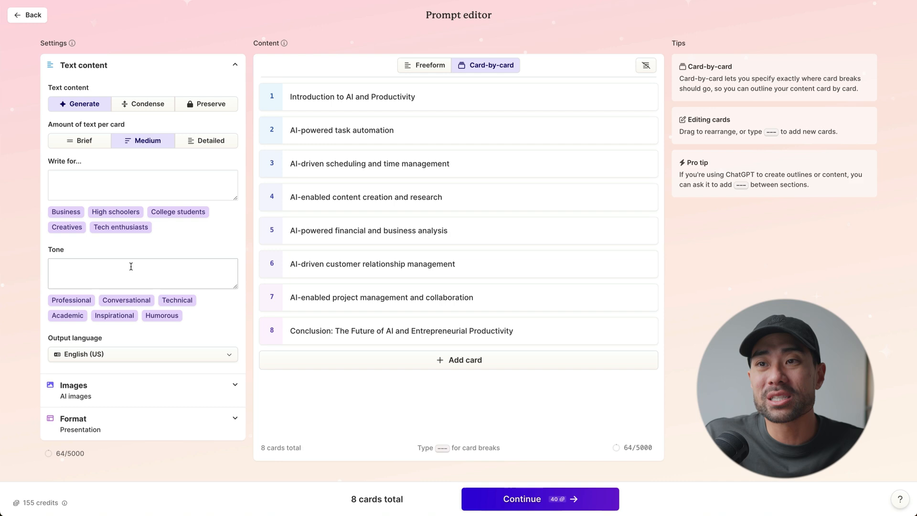
{"action": "left_click", "coordinate": [135, 267]}
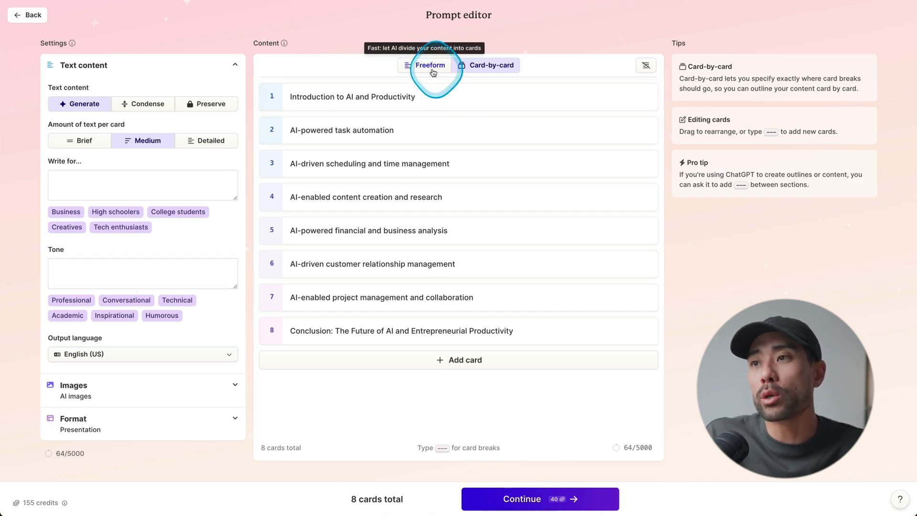
{"action": "left_click", "coordinate": [431, 66]}
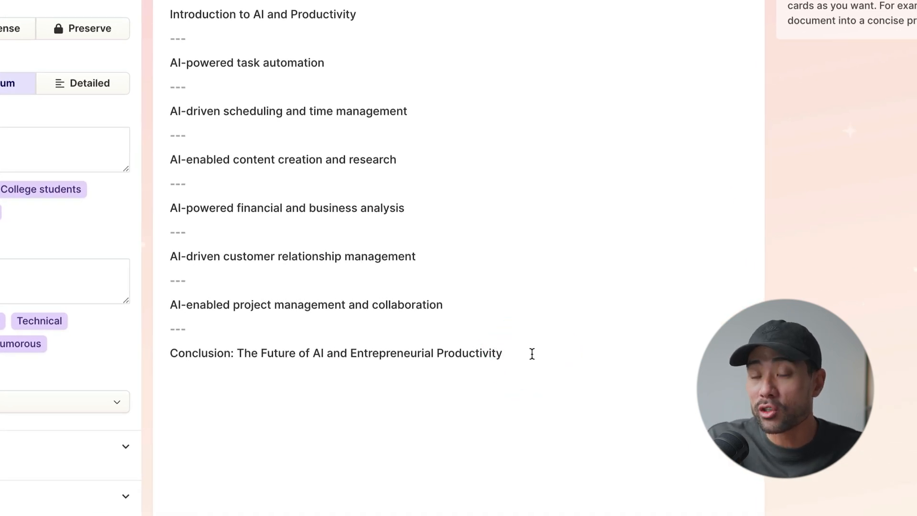
{"action": "type", "text": "---"}
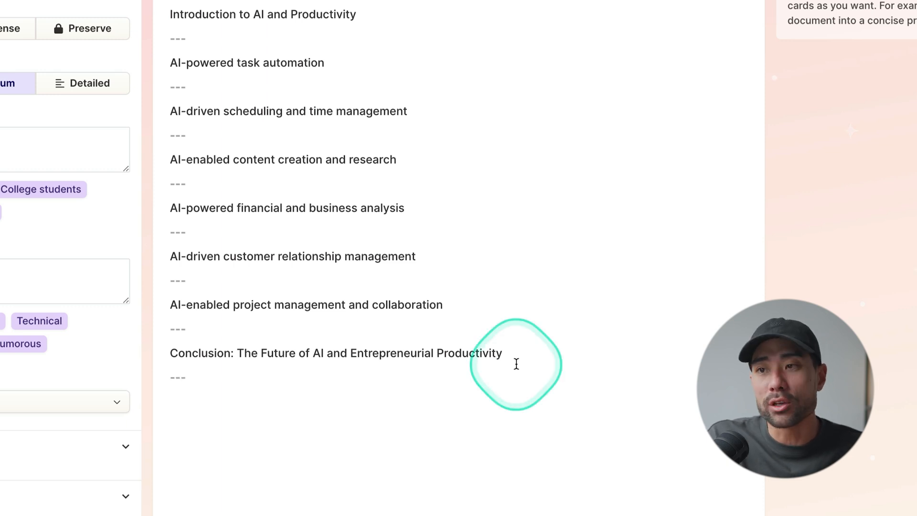
{"action": "mouse_move", "coordinate": [305, 413]}
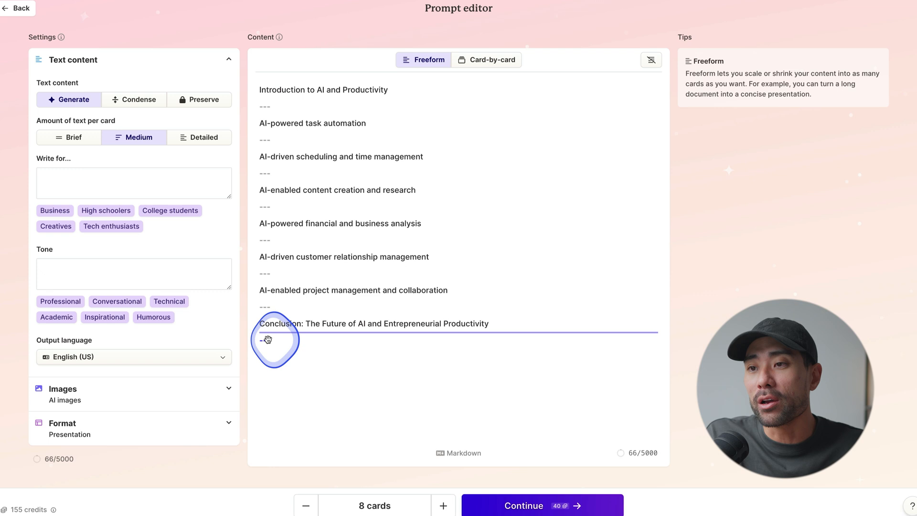
{"action": "mouse_move", "coordinate": [498, 68]}
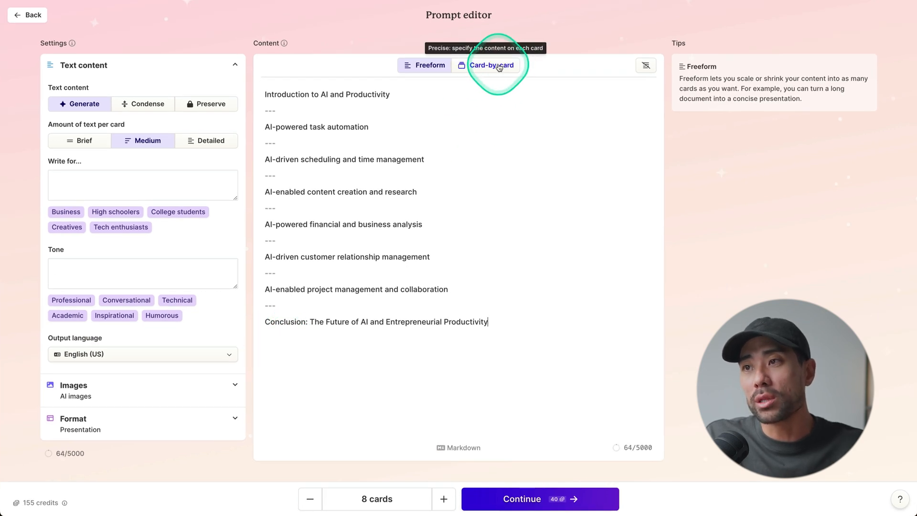
{"action": "left_click", "coordinate": [492, 65]}
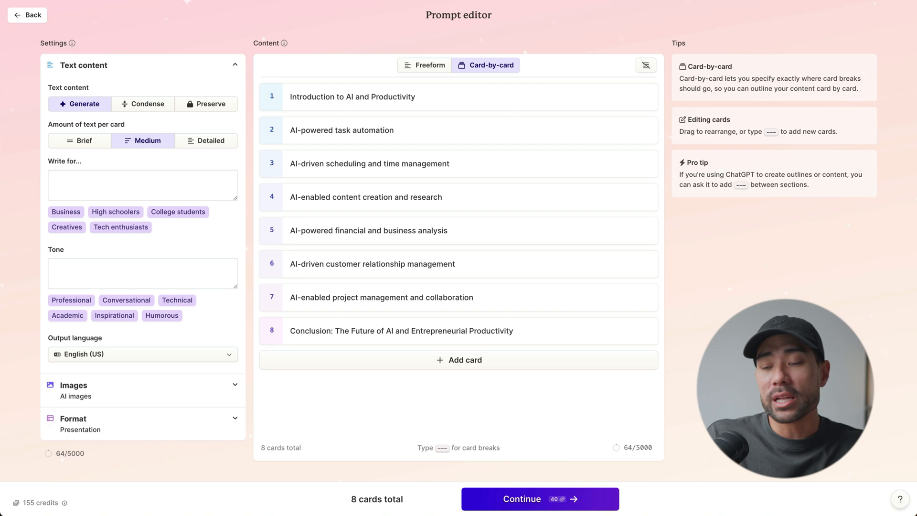
{"action": "left_click", "coordinate": [539, 498]}
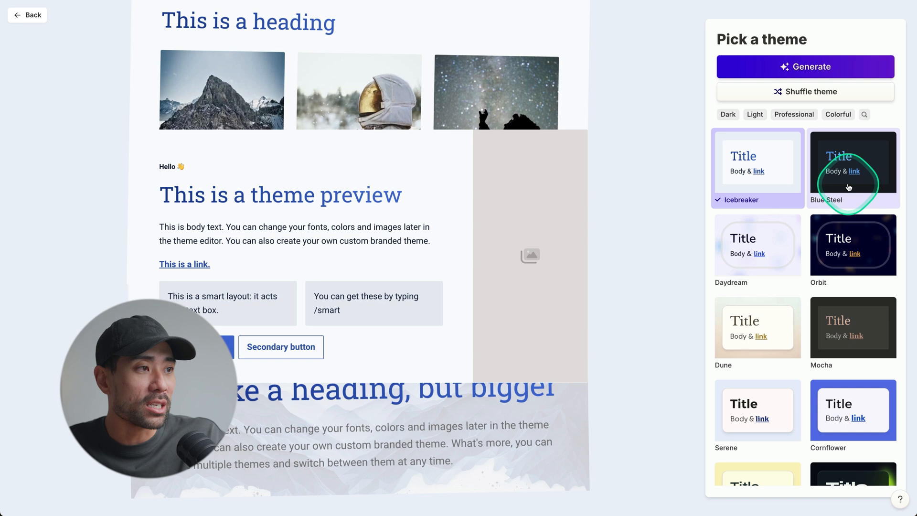
Preview Blue Steel and Dune, then pick Gamma Dark and generate the deck
{"action": "left_click", "coordinate": [853, 164]}
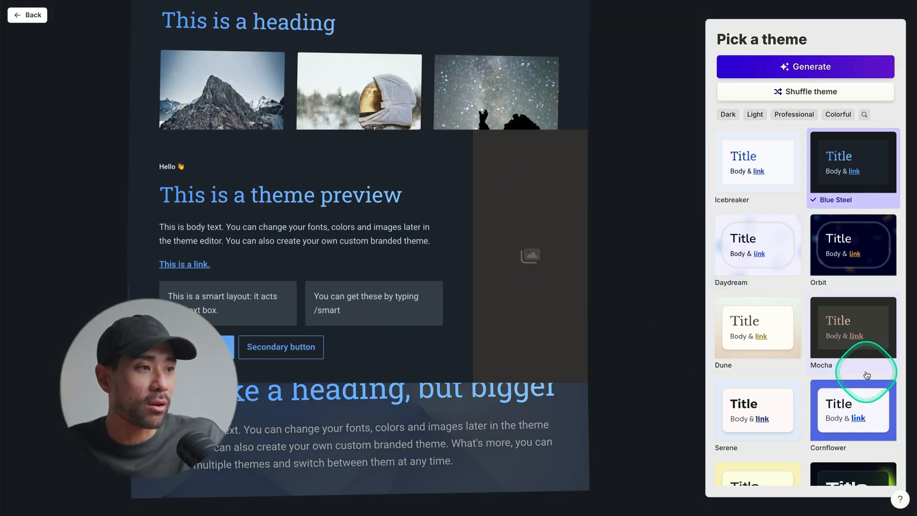
{"action": "left_click", "coordinate": [758, 334]}
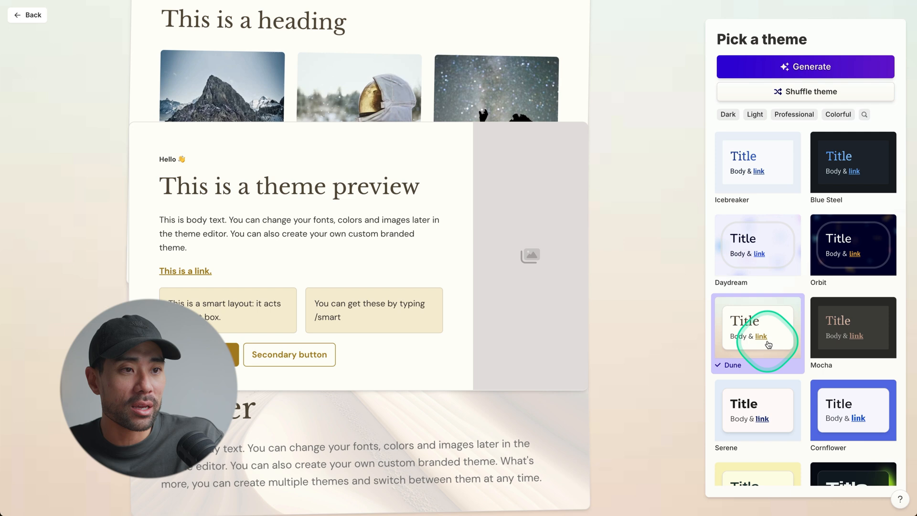
{"action": "scroll", "scroll_direction": "down", "scroll_amount": 3}
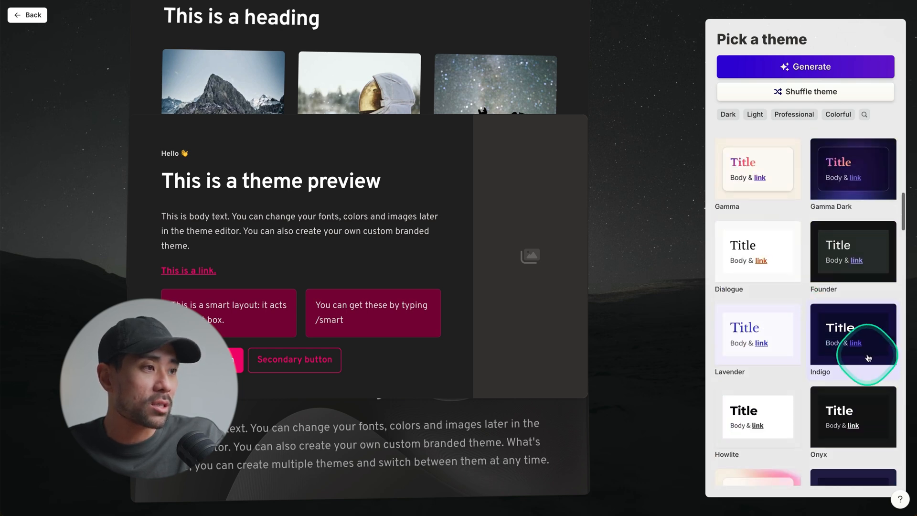
{"action": "scroll", "scroll_direction": "down", "scroll_amount": 3}
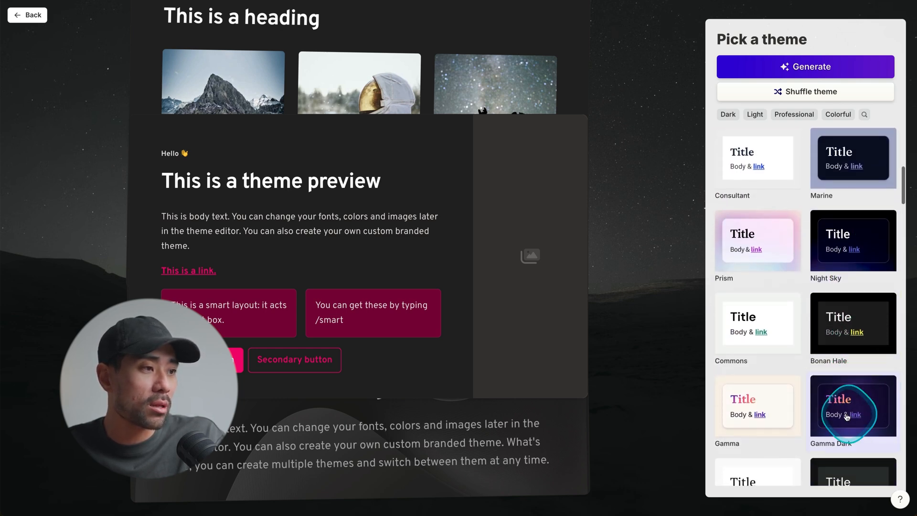
{"action": "left_click", "coordinate": [853, 406]}
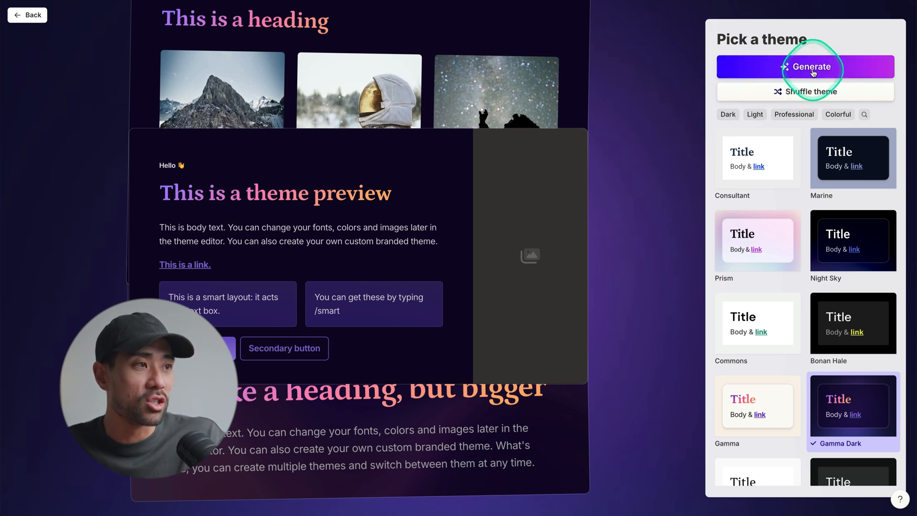
{"action": "left_click", "coordinate": [812, 66]}
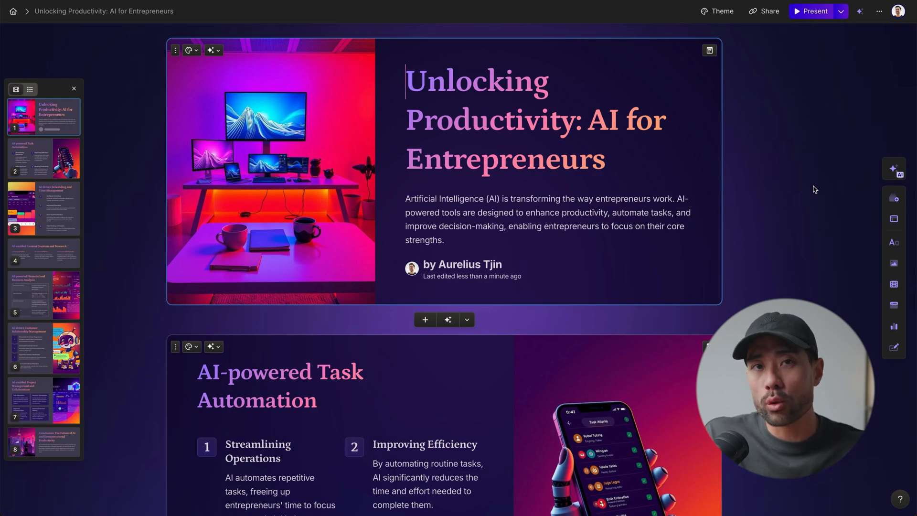
Scroll through the generated cards, from task automation and scheduling to financial analysis
{"action": "left_click", "coordinate": [299, 316]}
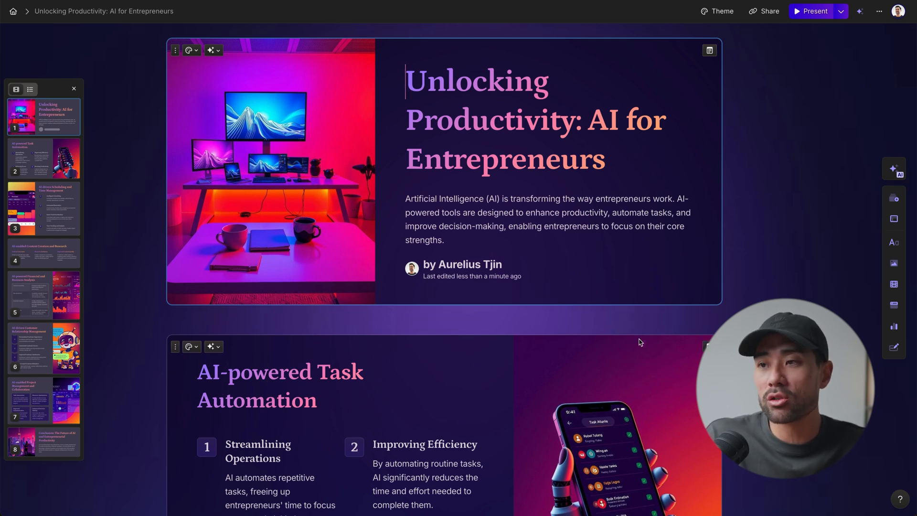
{"action": "scroll", "scroll_direction": "down", "scroll_amount": 3}
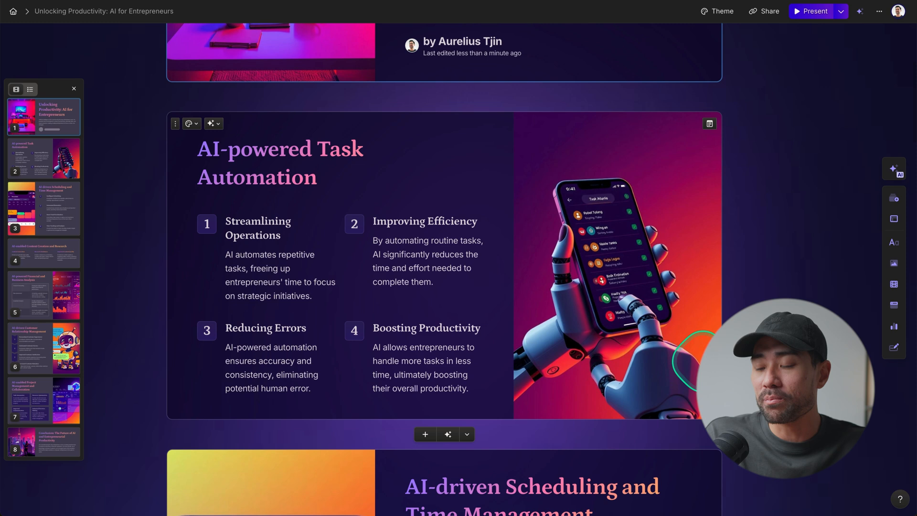
{"action": "scroll", "scroll_direction": "down", "scroll_amount": 3}
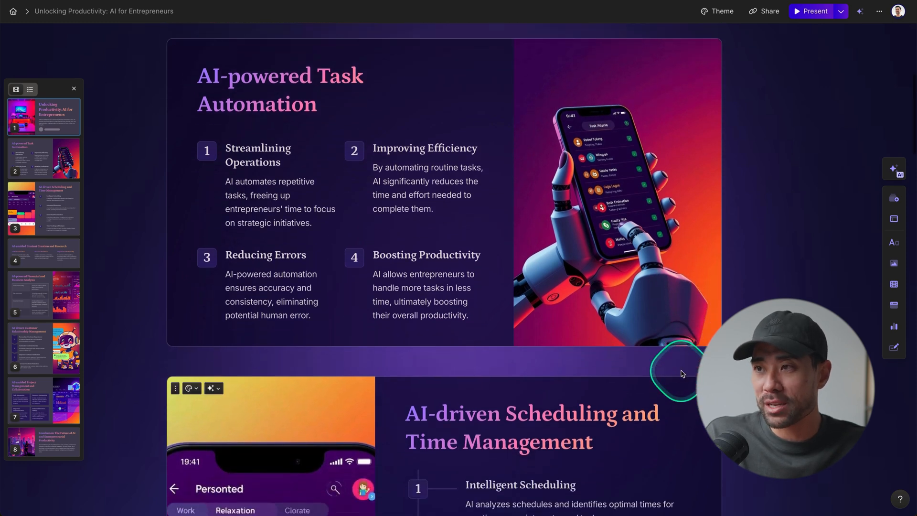
{"action": "scroll", "scroll_direction": "down", "scroll_amount": 3}
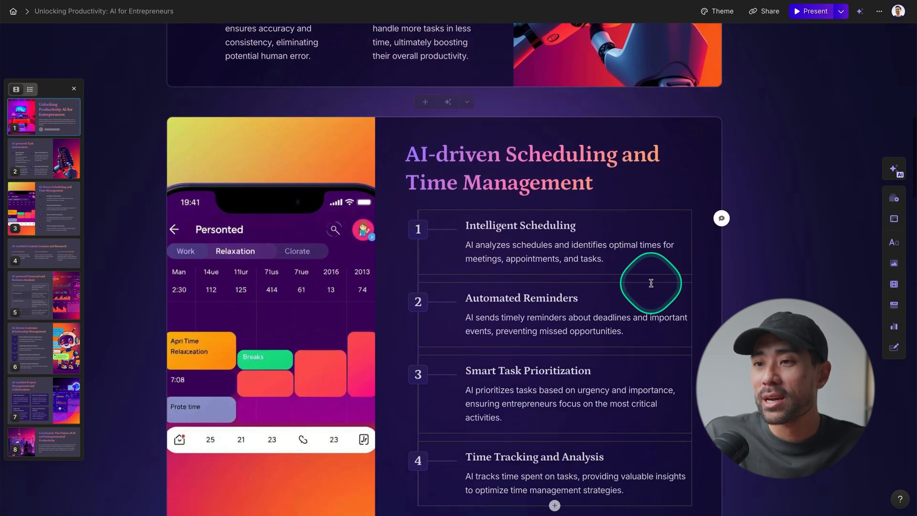
{"action": "scroll", "scroll_direction": "down", "scroll_amount": 3}
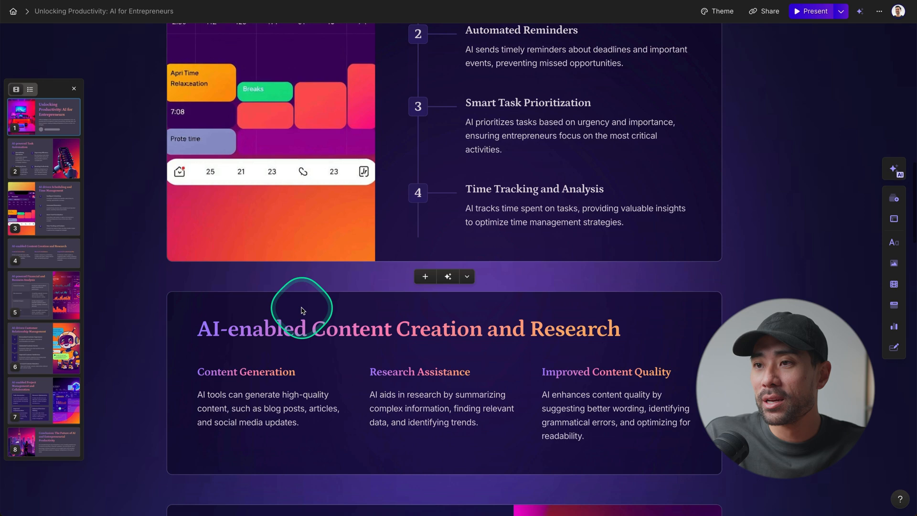
{"action": "scroll", "scroll_direction": "down", "scroll_amount": 3}
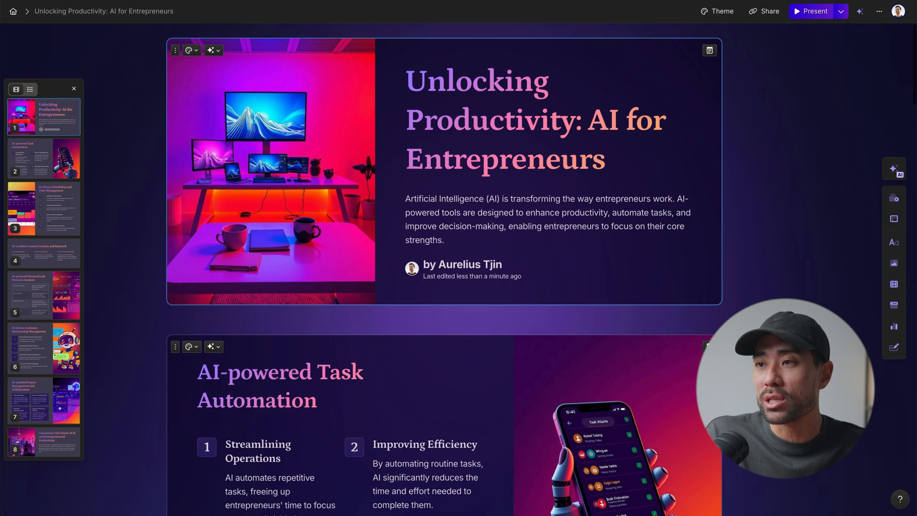
{"action": "scroll", "scroll_direction": "down", "scroll_amount": 3}
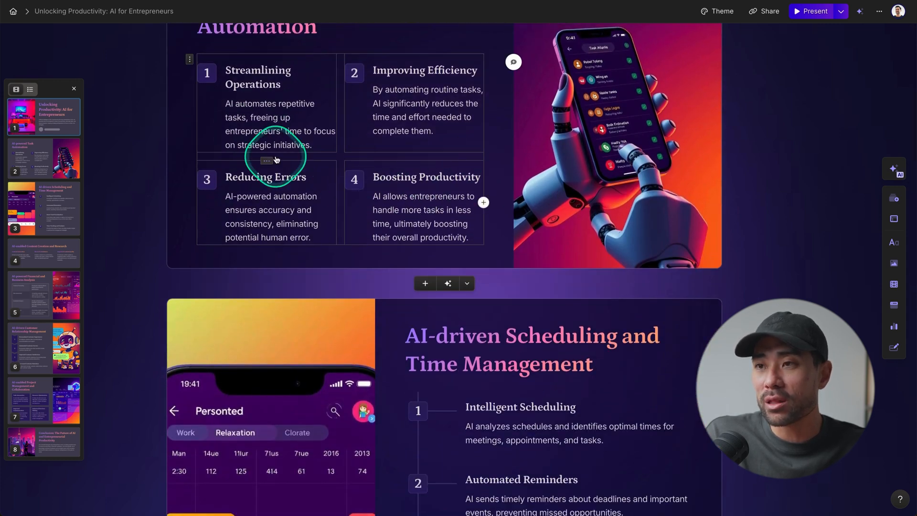
{"action": "scroll", "scroll_direction": "down", "scroll_amount": 3}
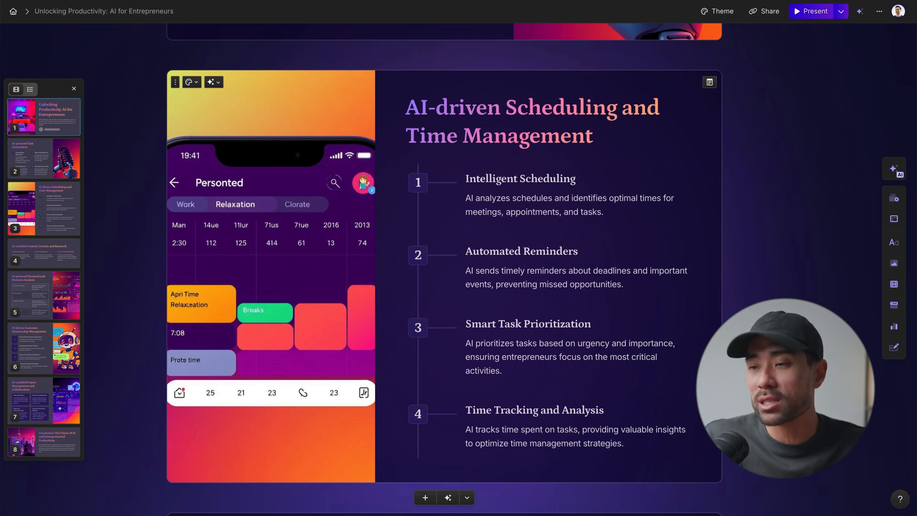
{"action": "scroll", "scroll_direction": "down", "scroll_amount": 3}
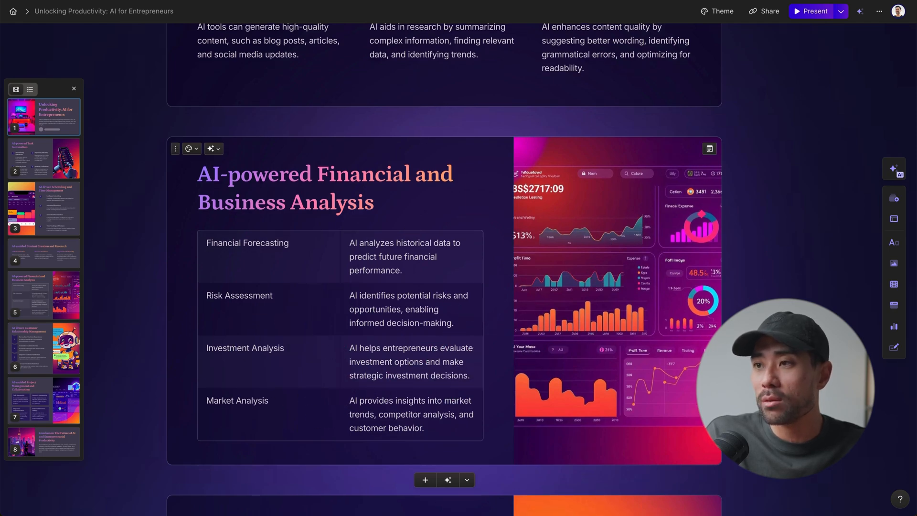
{"action": "scroll", "scroll_direction": "down", "scroll_amount": 3}
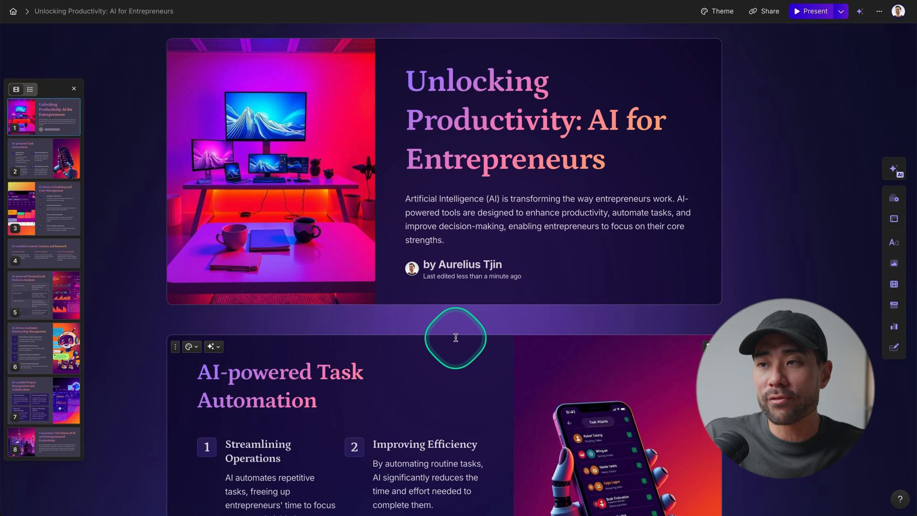
{"action": "scroll", "scroll_direction": "down", "scroll_amount": 3}
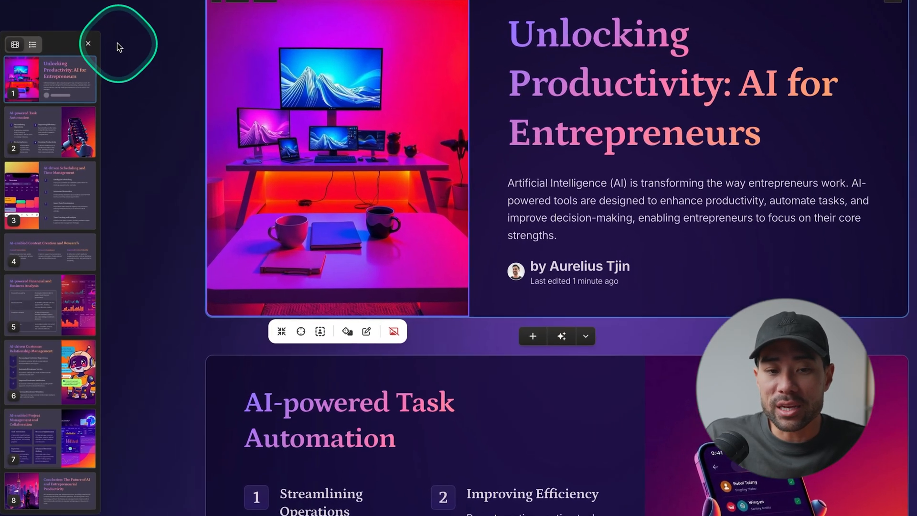
{"action": "scroll", "scroll_direction": "down", "scroll_amount": 3}
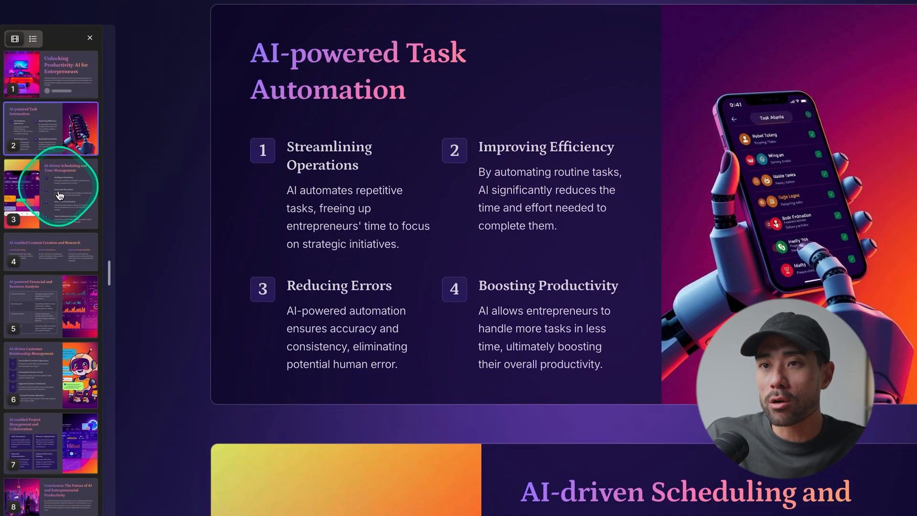
{"action": "left_click", "coordinate": [50, 376]}
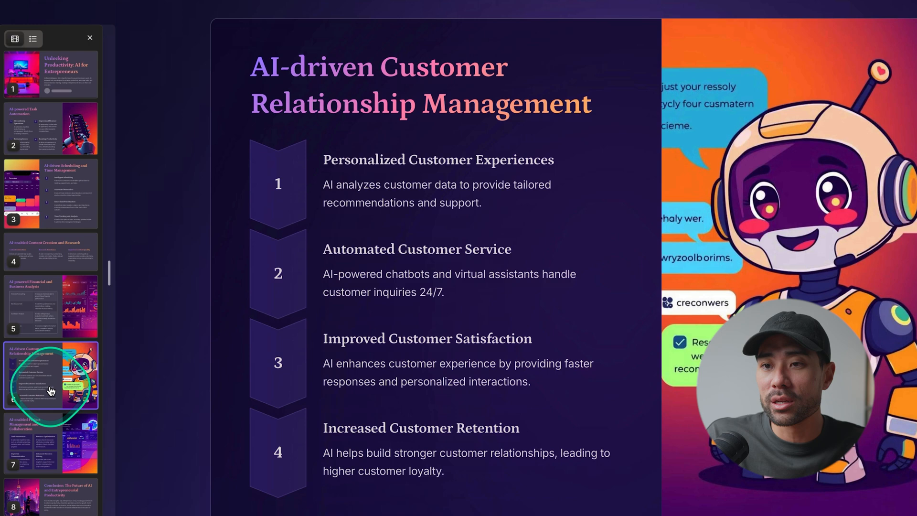
{"action": "left_click", "coordinate": [50, 501]}
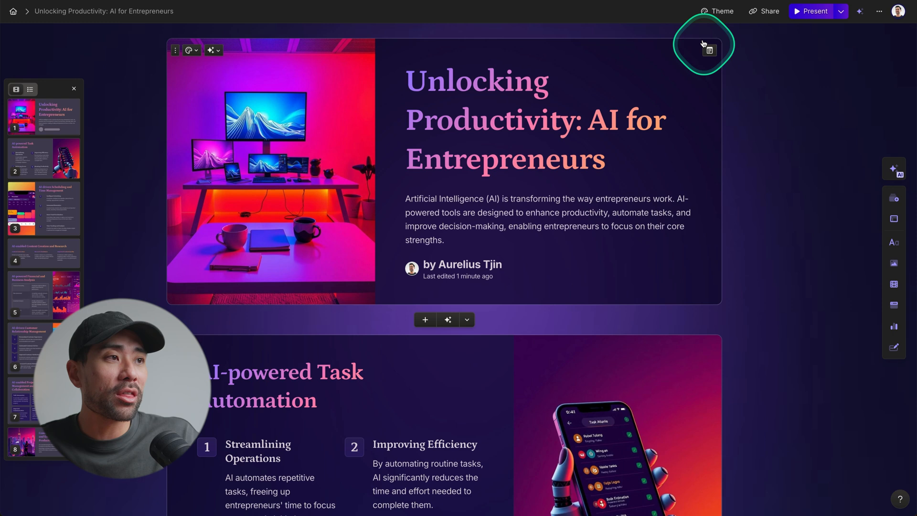
{"action": "left_click", "coordinate": [722, 10]}
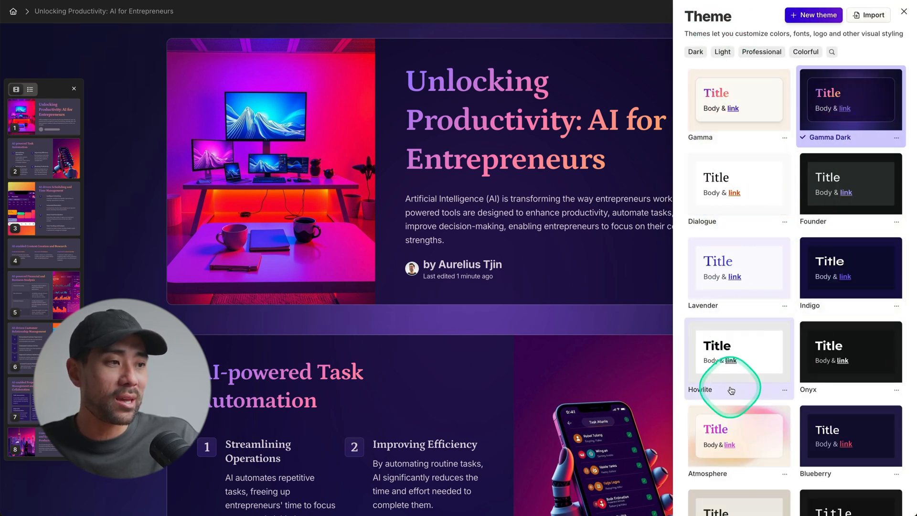
{"action": "left_click", "coordinate": [738, 436]}
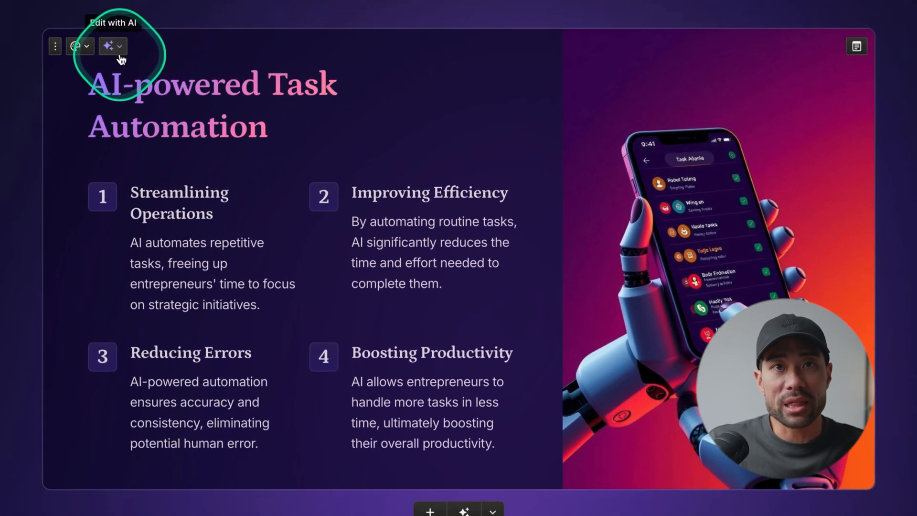
Apply Try a different layout to the Task Automation card, stacking its points as boxed rows
{"action": "left_click", "coordinate": [109, 47]}
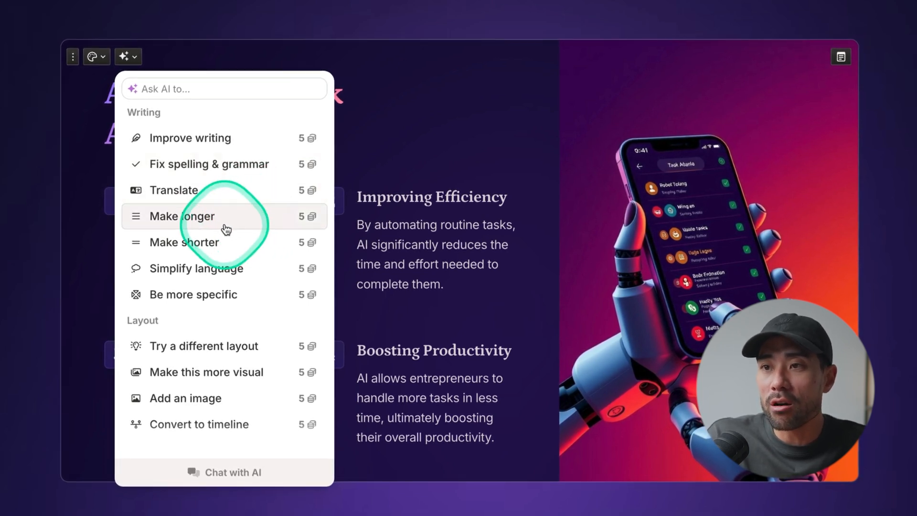
{"action": "mouse_move", "coordinate": [210, 273]}
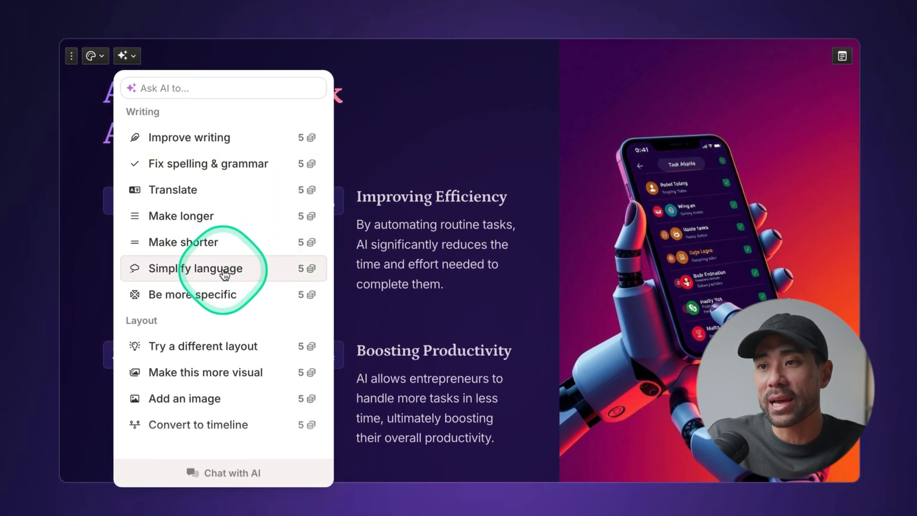
{"action": "mouse_move", "coordinate": [208, 402]}
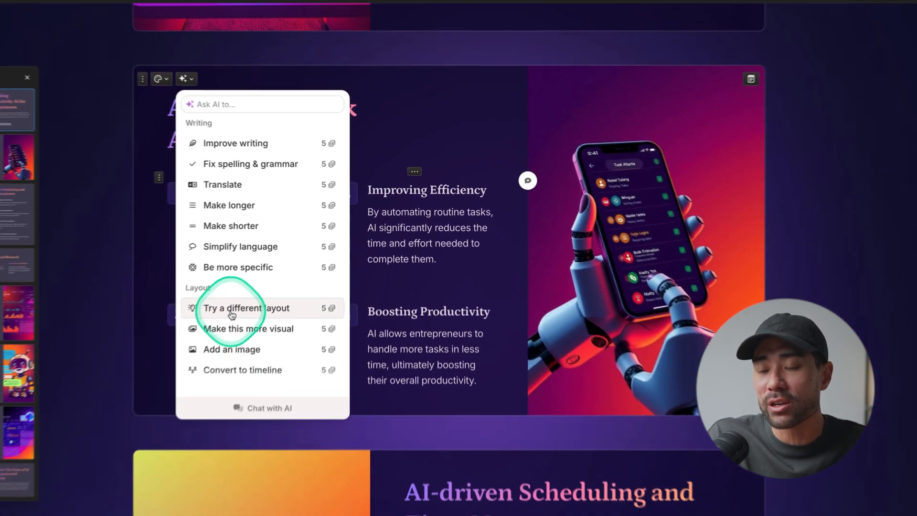
{"action": "left_click", "coordinate": [246, 308]}
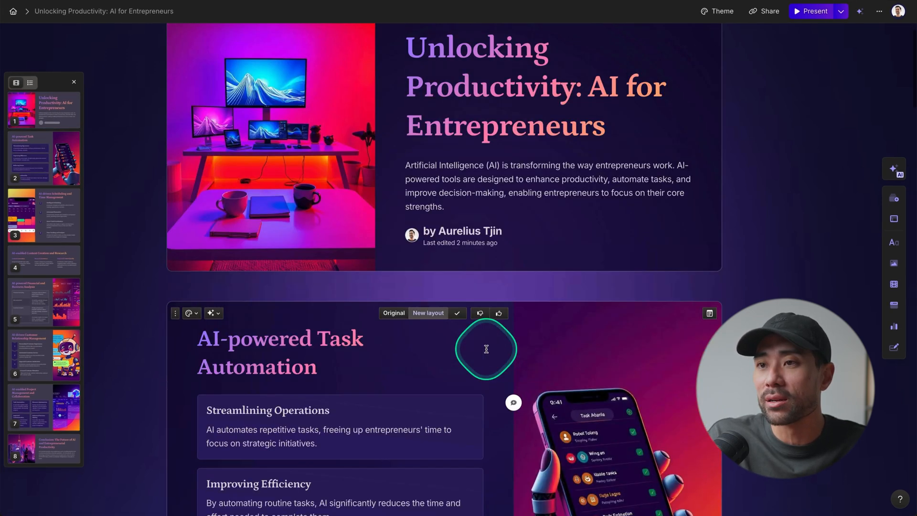
{"action": "scroll", "scroll_direction": "down", "scroll_amount": 3}
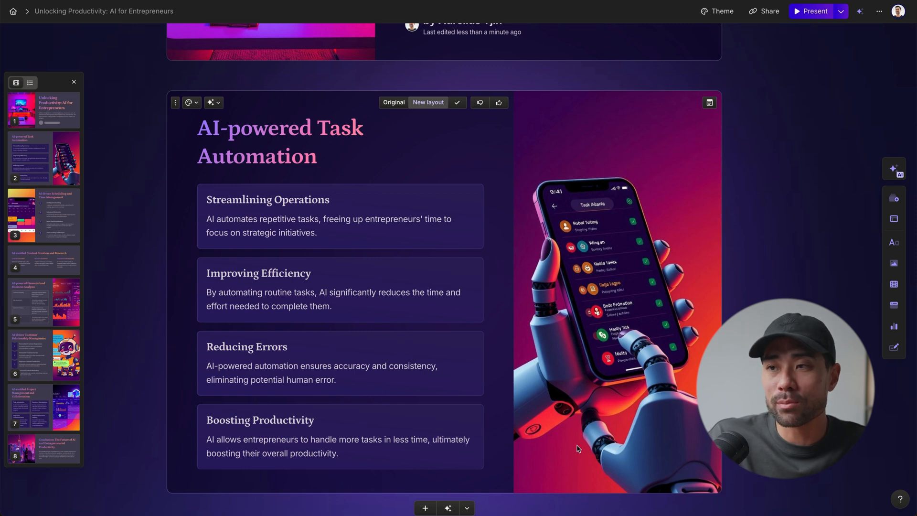
{"action": "scroll", "scroll_direction": "down", "scroll_amount": 3}
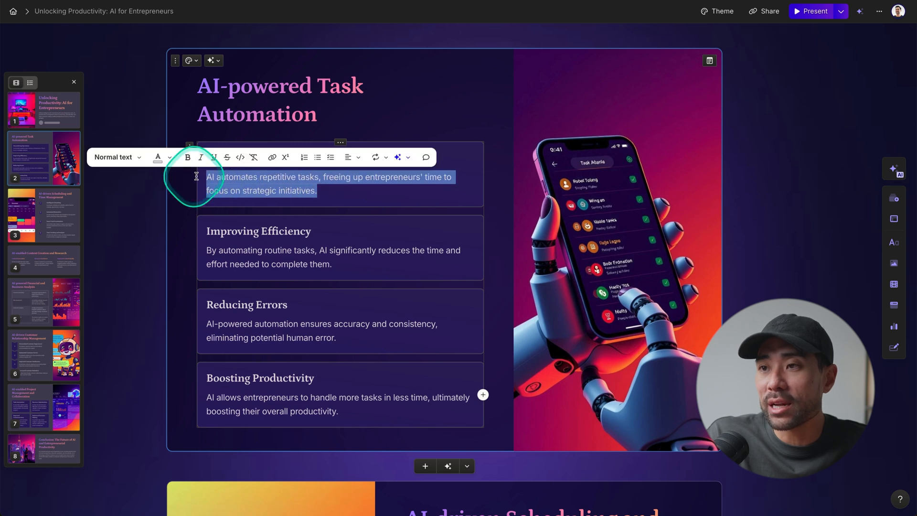
{"action": "mouse_move", "coordinate": [407, 160]}
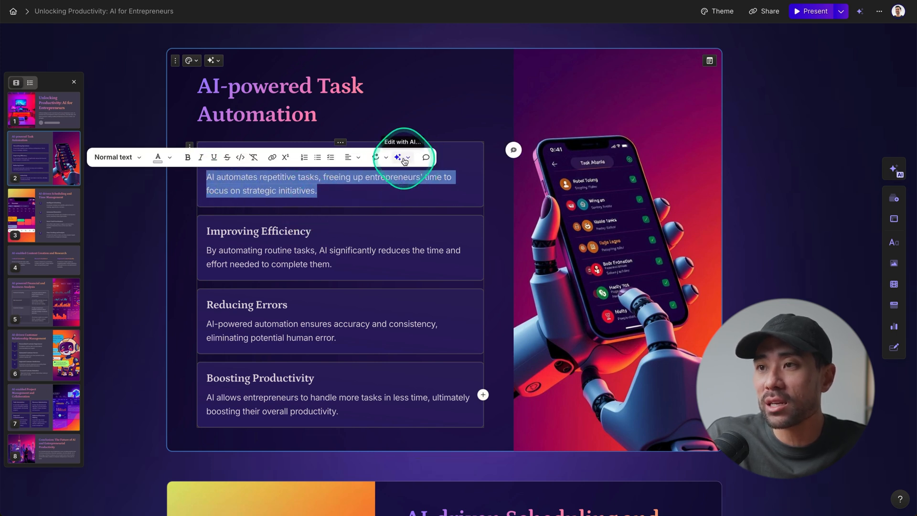
Apply the More engaging rewrite: 'Unleash the potential of entrepreneurs with AI automation…'
{"action": "left_click", "coordinate": [408, 157]}
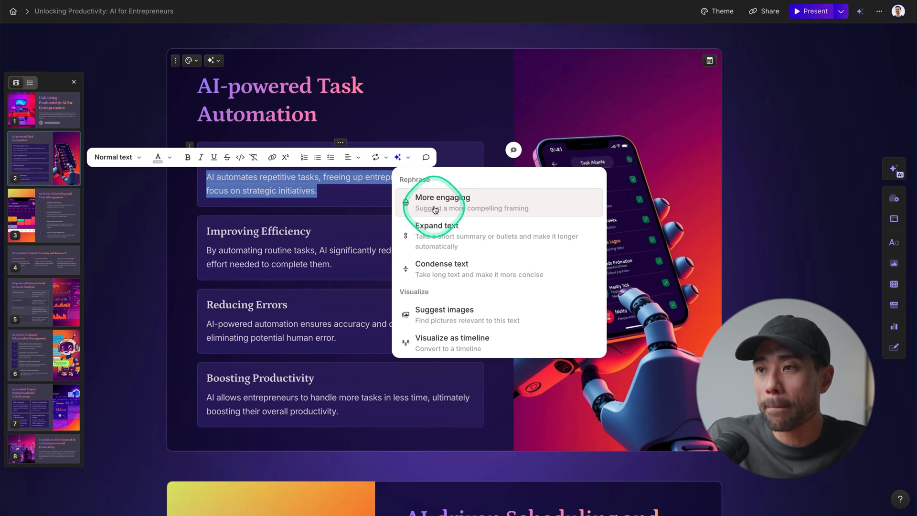
{"action": "left_click", "coordinate": [442, 197]}
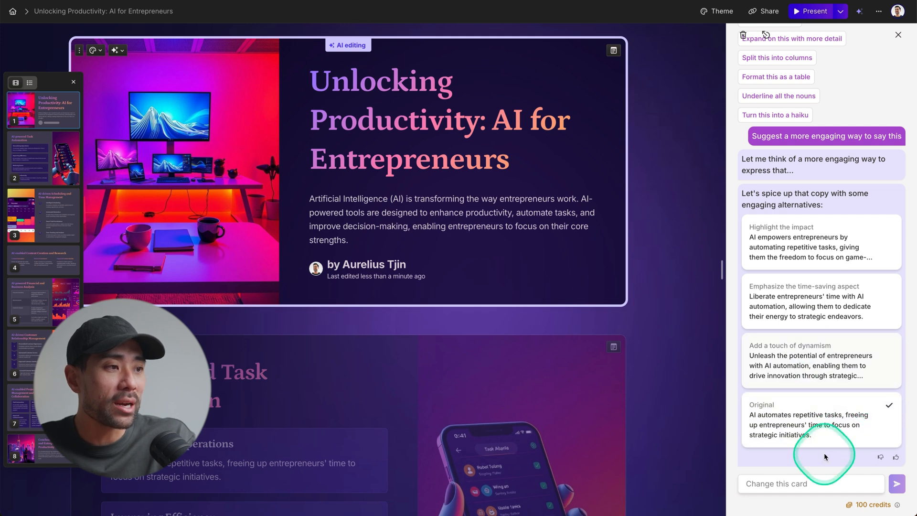
{"action": "mouse_move", "coordinate": [835, 458]}
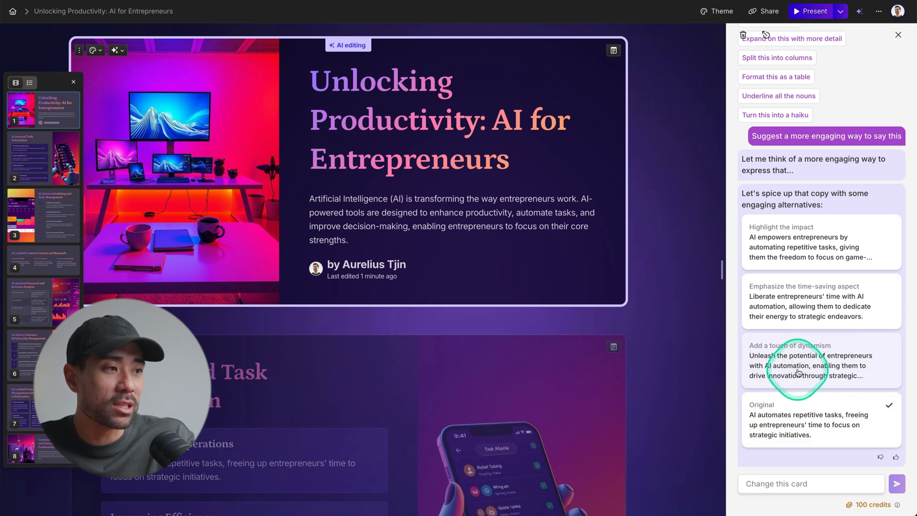
{"action": "left_click", "coordinate": [799, 365]}
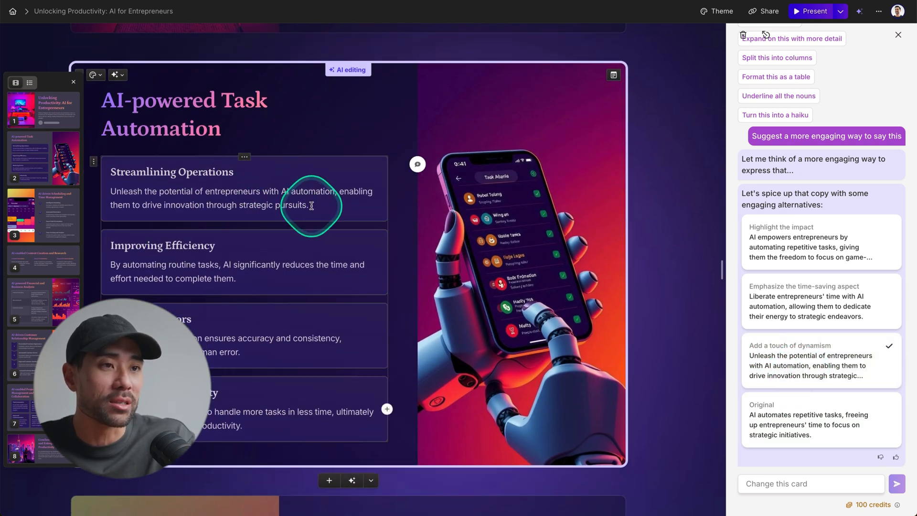
{"action": "left_click", "coordinate": [898, 35]}
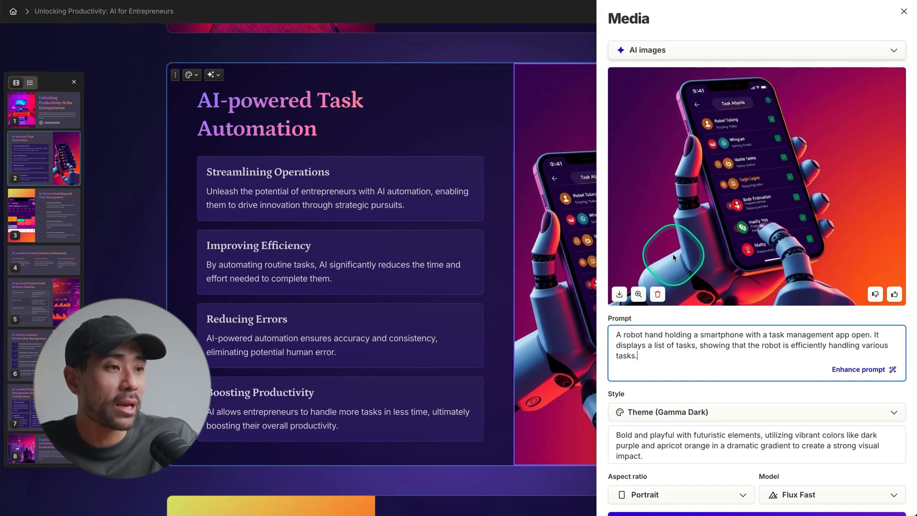
{"action": "left_click", "coordinate": [665, 364]}
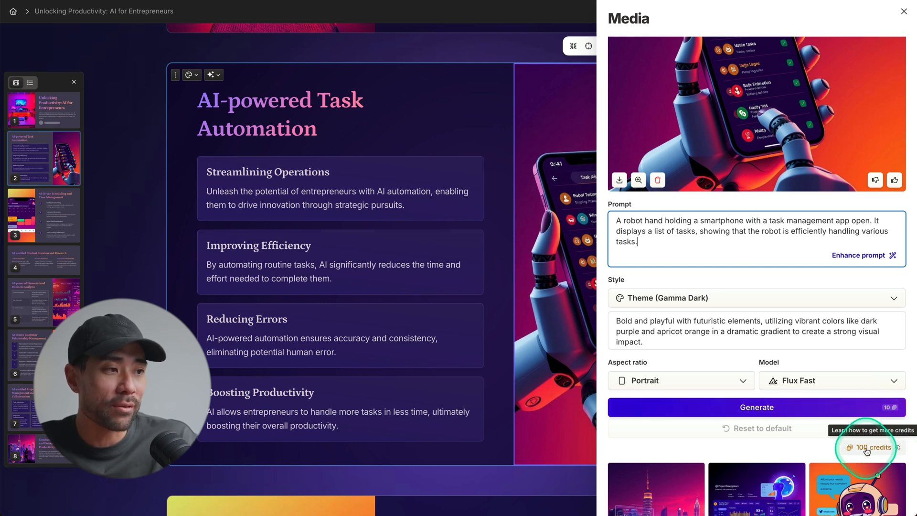
{"action": "scroll", "scroll_direction": "down", "scroll_amount": 3}
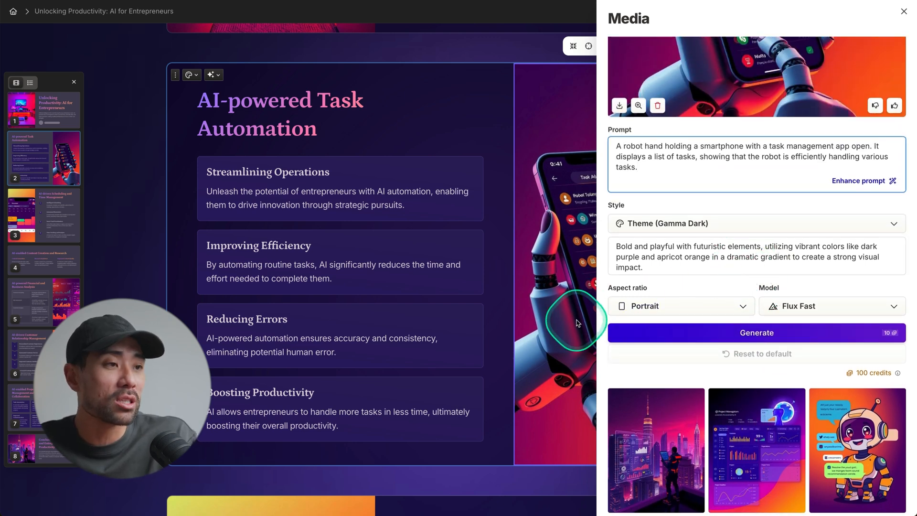
{"action": "left_click", "coordinate": [903, 11]}
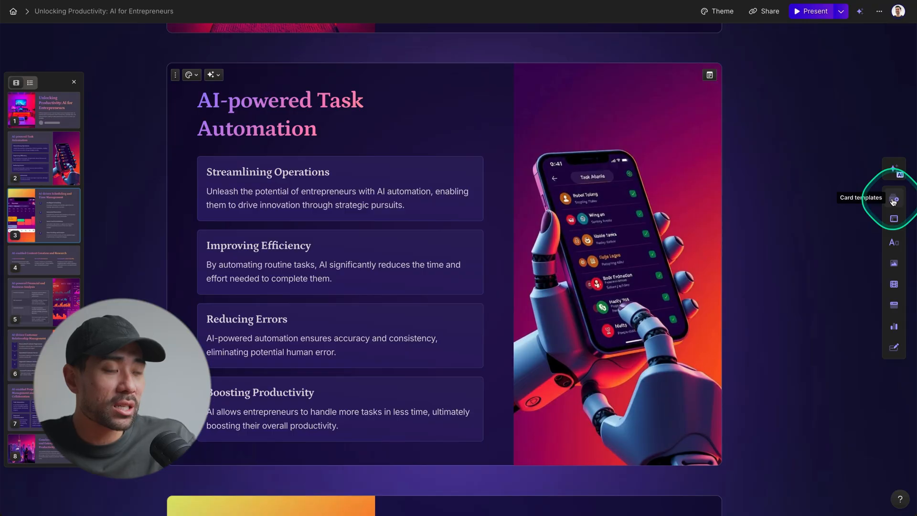
{"action": "left_click", "coordinate": [892, 199]}
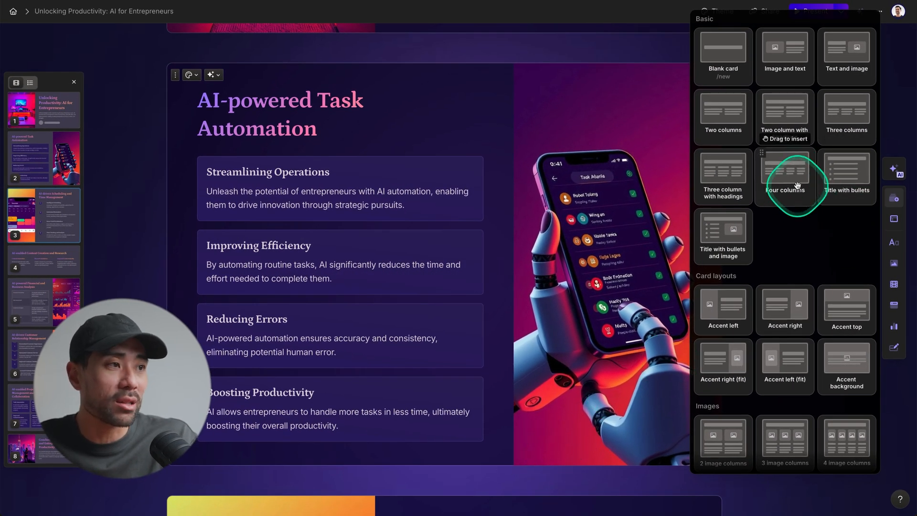
{"action": "mouse_move", "coordinate": [724, 117]}
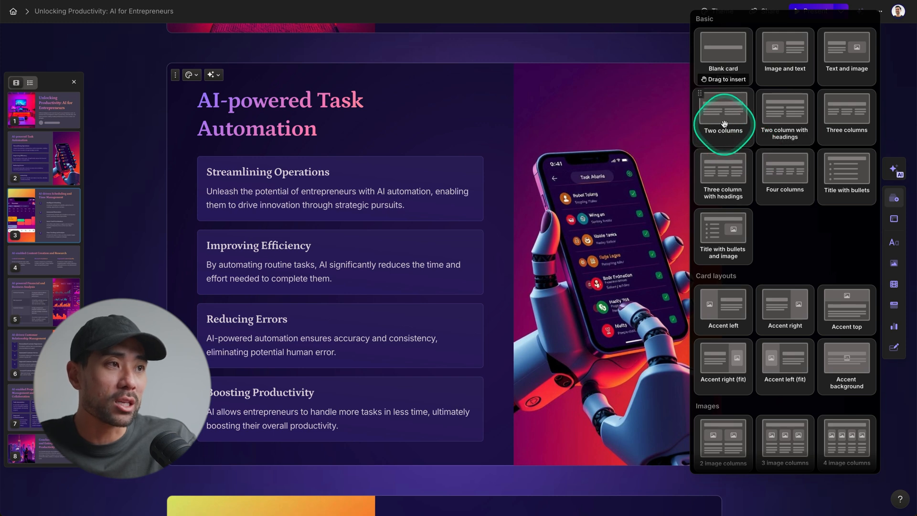
{"action": "left_click_drag", "start_coordinate": [722, 115], "coordinate": [472, 468]}
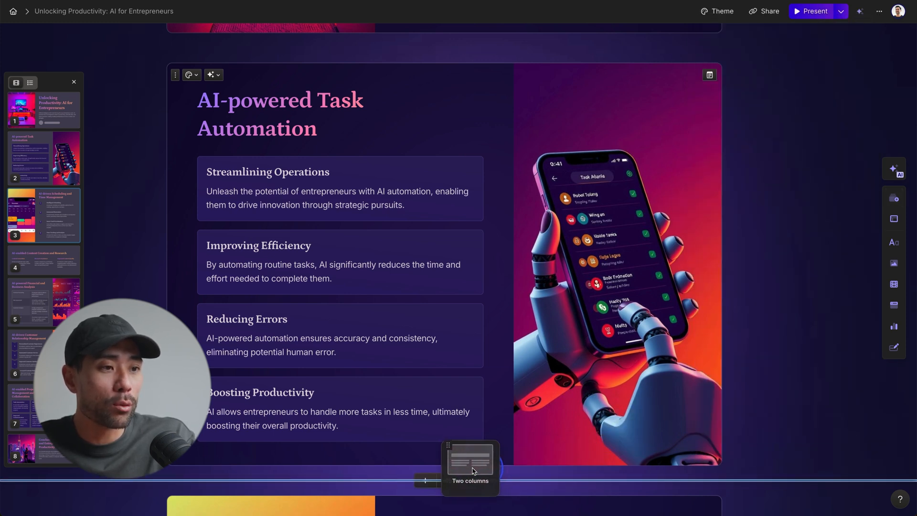
{"action": "left_click", "coordinate": [473, 466]}
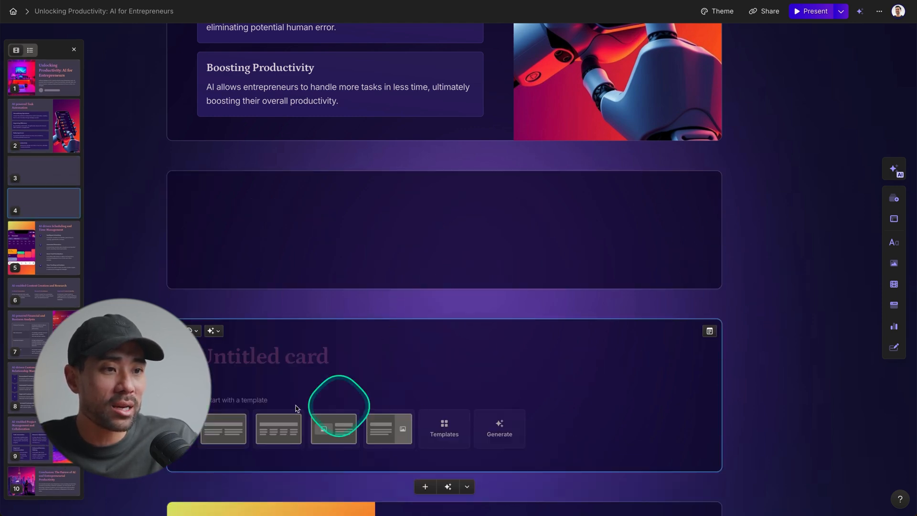
{"action": "mouse_move", "coordinate": [513, 441]}
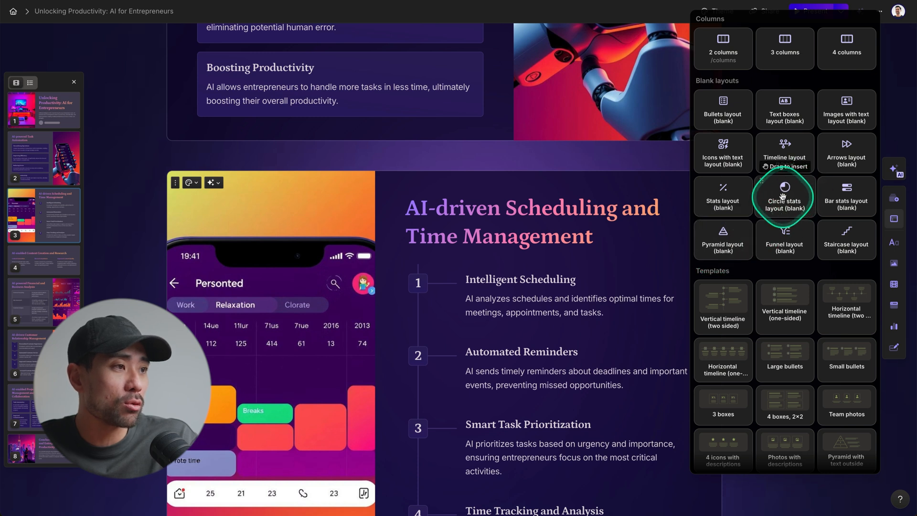
{"action": "mouse_move", "coordinate": [846, 240]}
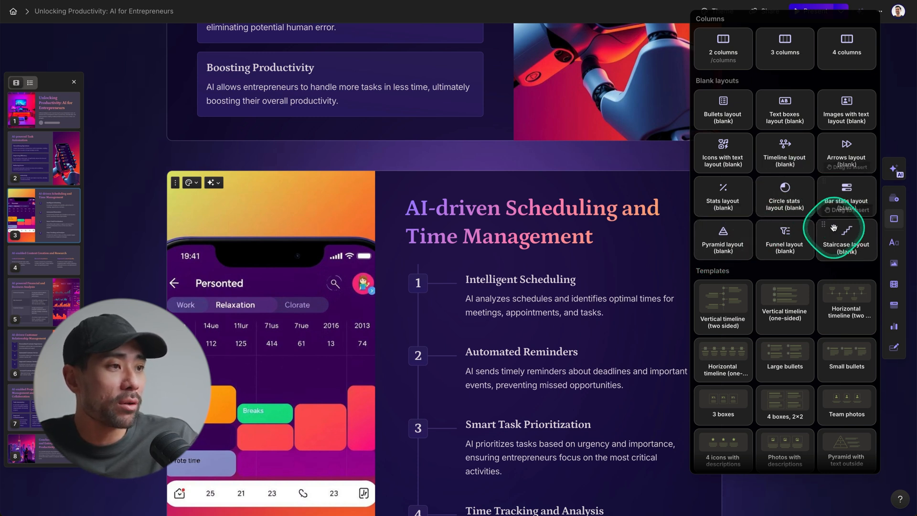
{"action": "scroll", "scroll_direction": "down", "scroll_amount": 3}
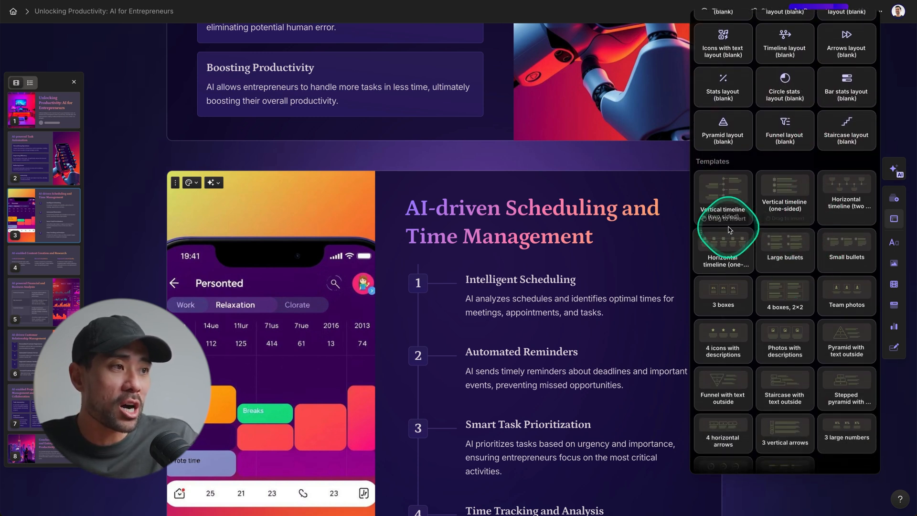
{"action": "mouse_move", "coordinate": [735, 380]}
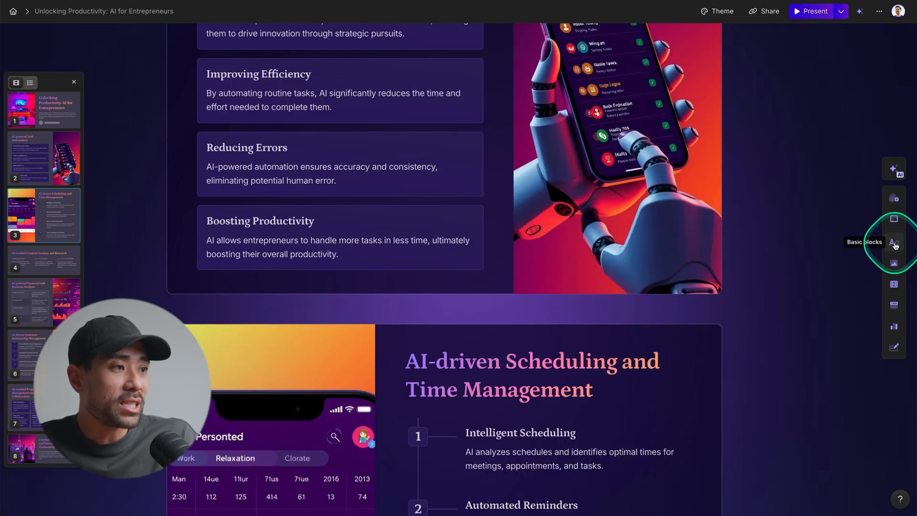
{"action": "left_click", "coordinate": [893, 242]}
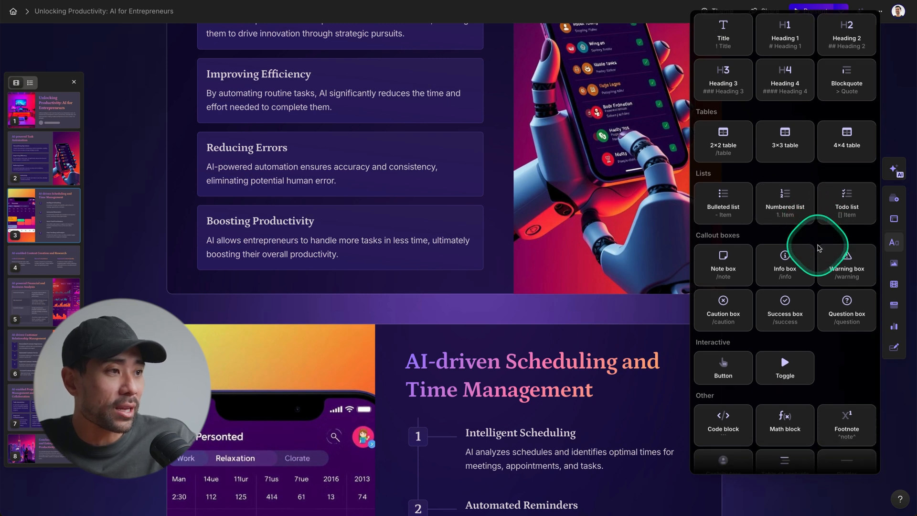
{"action": "scroll", "scroll_direction": "down", "scroll_amount": 3}
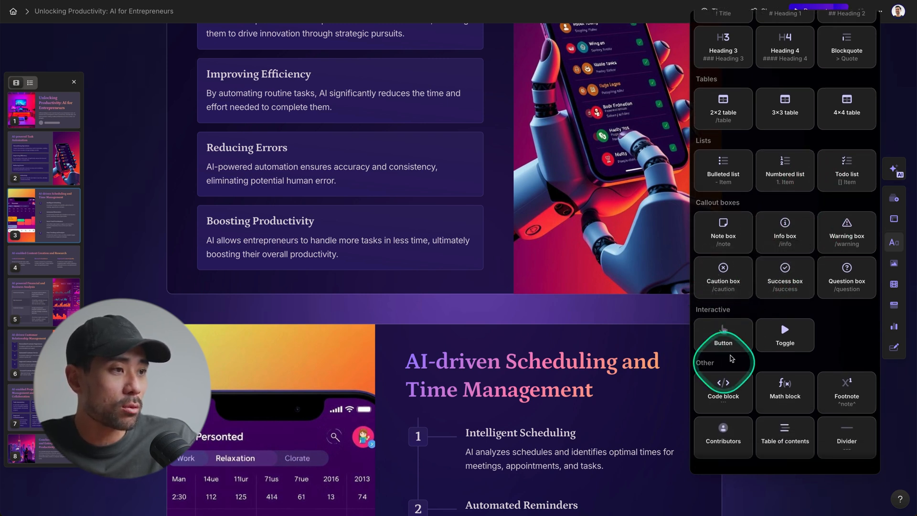
{"action": "mouse_move", "coordinate": [785, 403]}
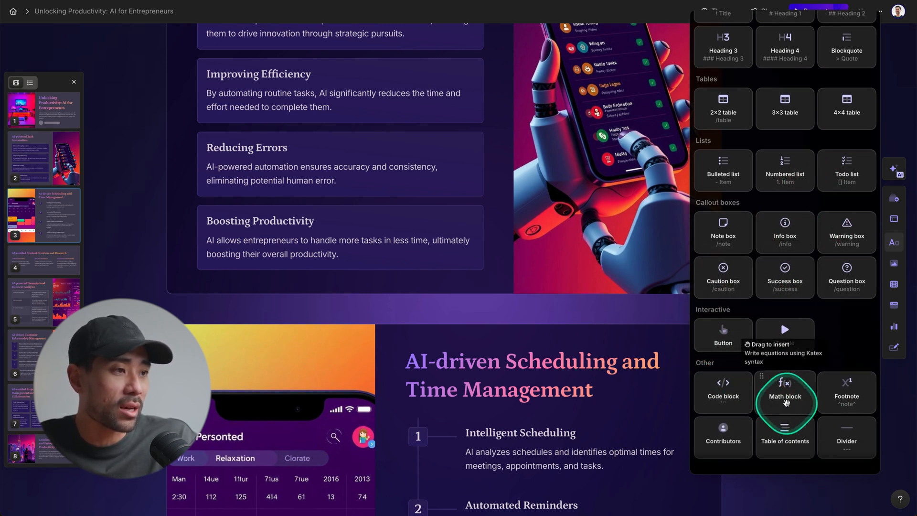
{"action": "mouse_move", "coordinate": [723, 404]}
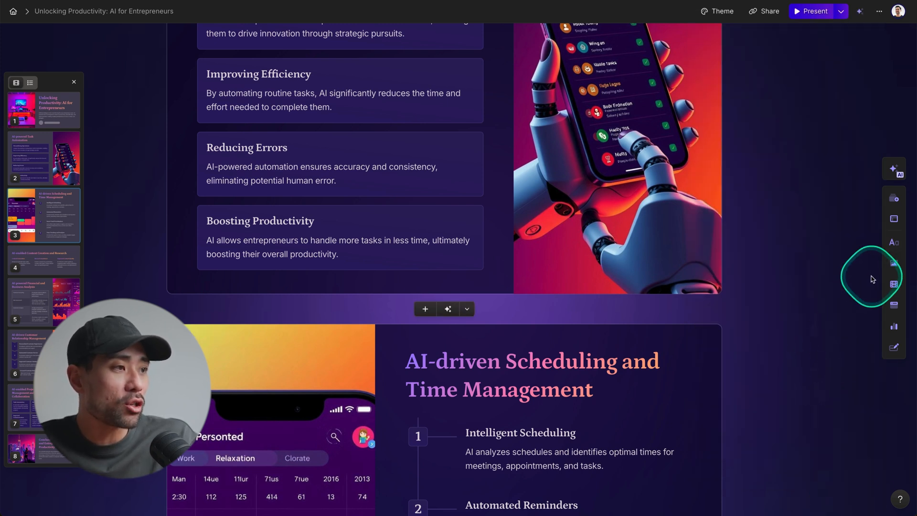
{"action": "left_click", "coordinate": [894, 263]}
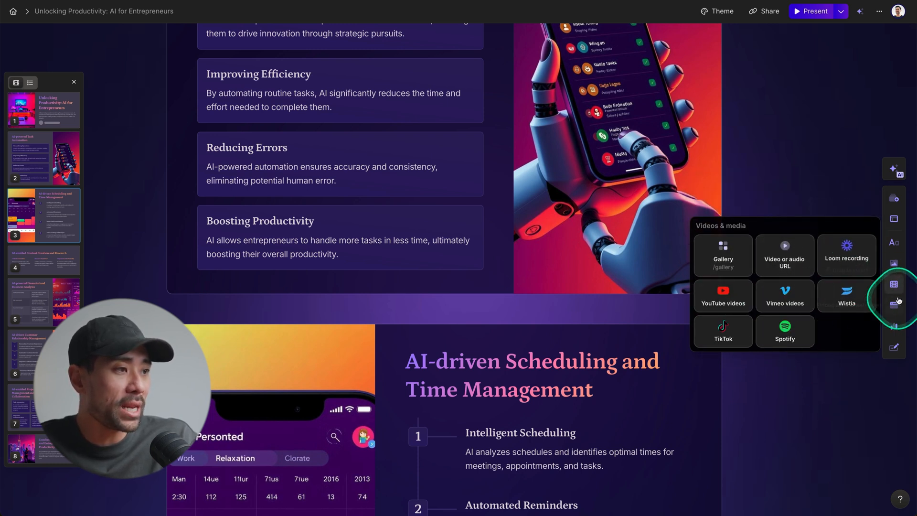
{"action": "left_click", "coordinate": [893, 305]}
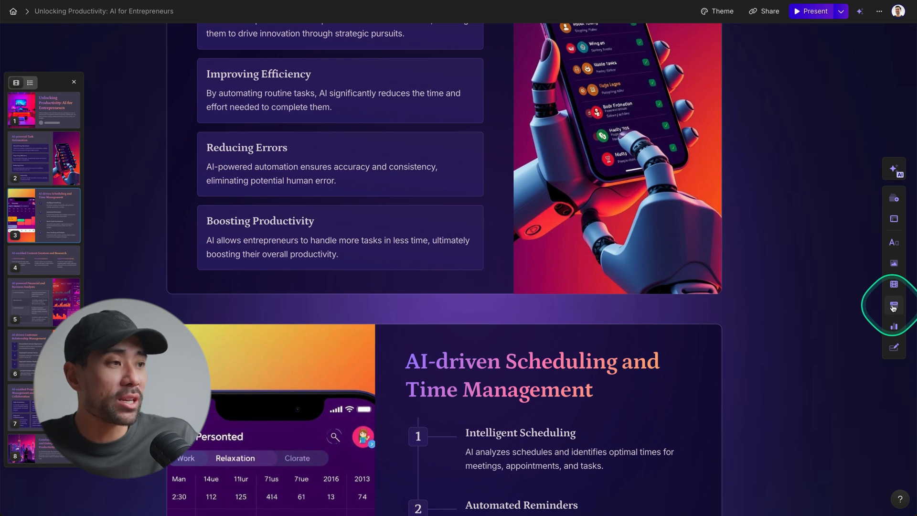
{"action": "left_click", "coordinate": [894, 303]}
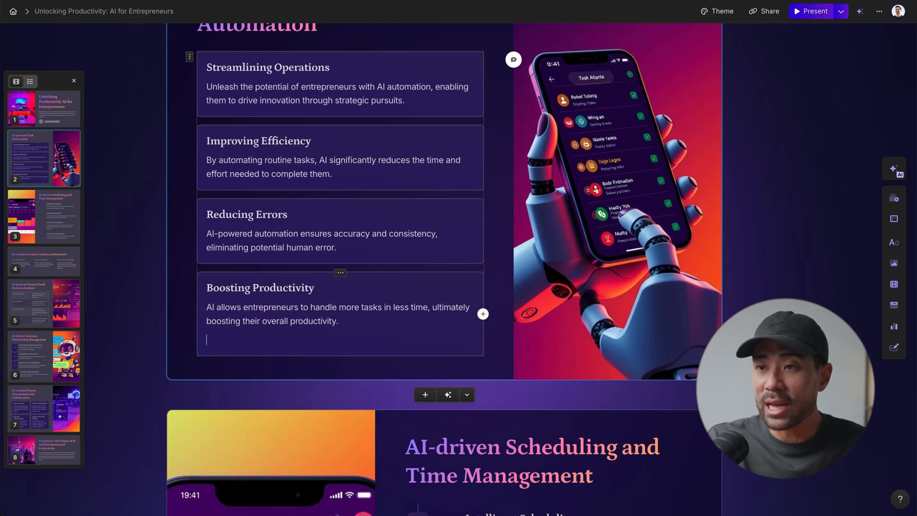
Insert an AI images block under Boosting Productivity using the / block menu
{"action": "type", "text": "/"}
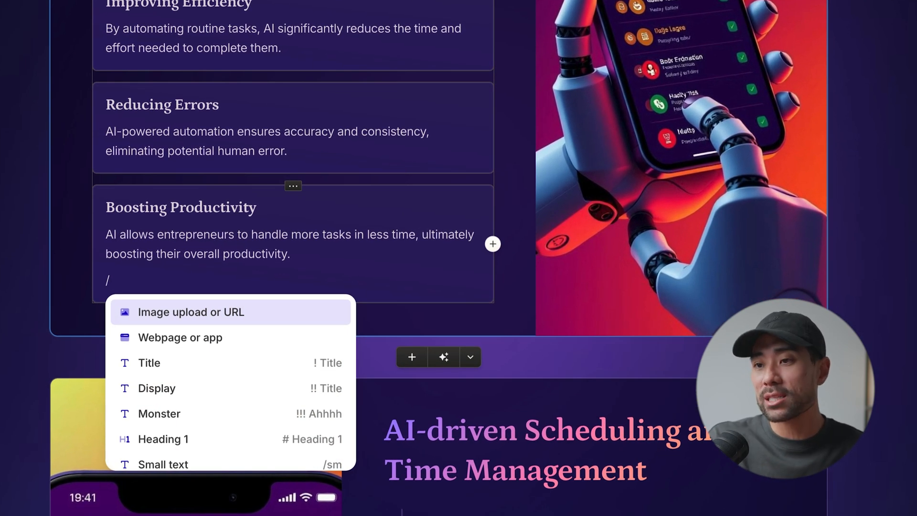
{"action": "left_click", "coordinate": [159, 413]}
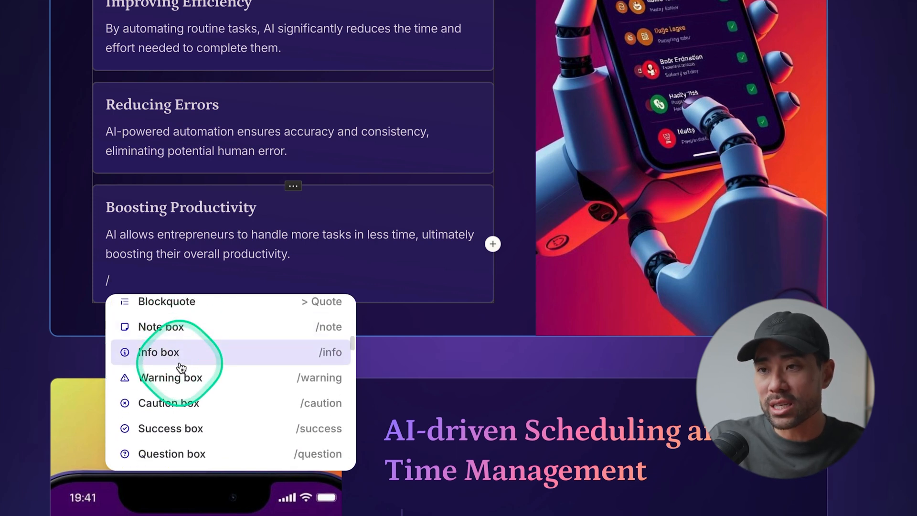
{"action": "scroll", "scroll_direction": "down", "scroll_amount": 3}
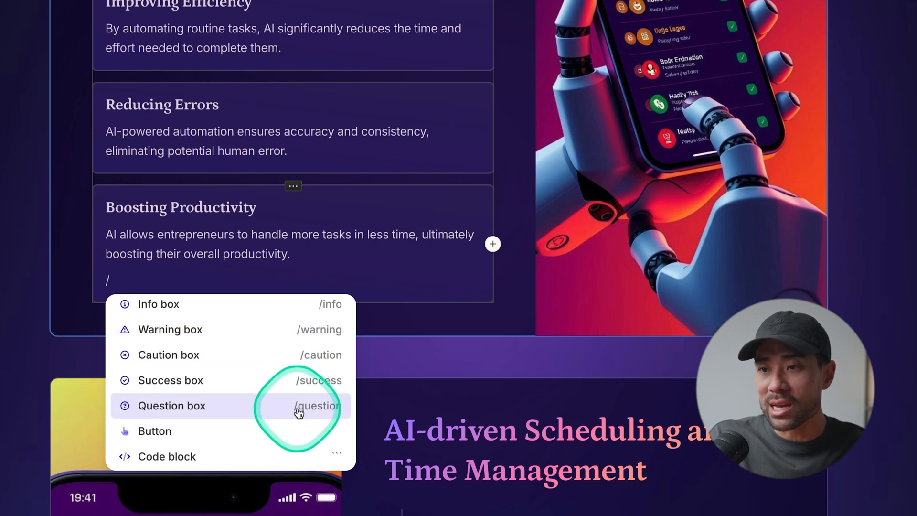
{"action": "scroll", "scroll_direction": "down", "scroll_amount": 3}
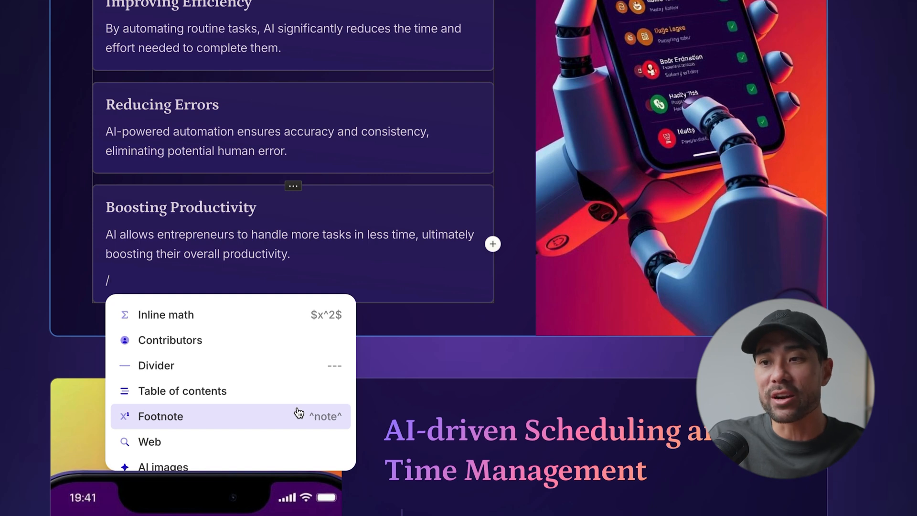
{"action": "scroll", "scroll_direction": "down", "scroll_amount": 3}
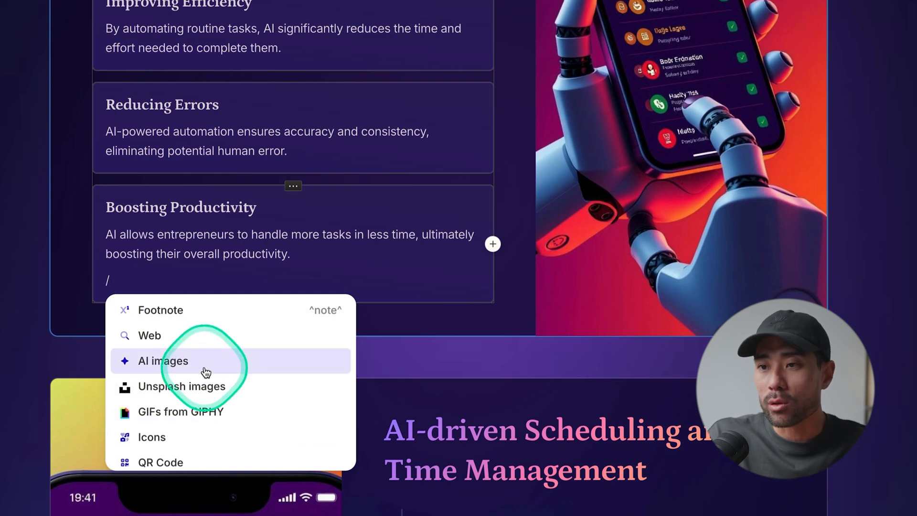
{"action": "mouse_move", "coordinate": [204, 368]}
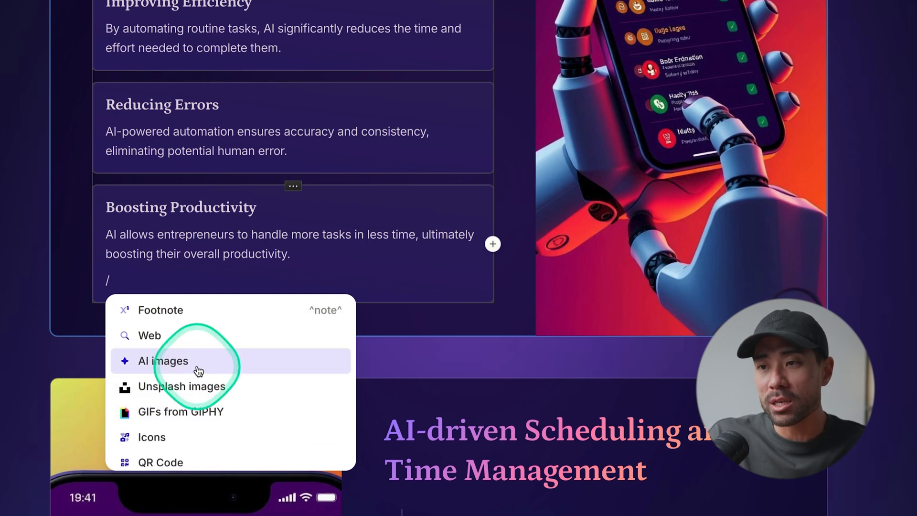
{"action": "left_click", "coordinate": [163, 361]}
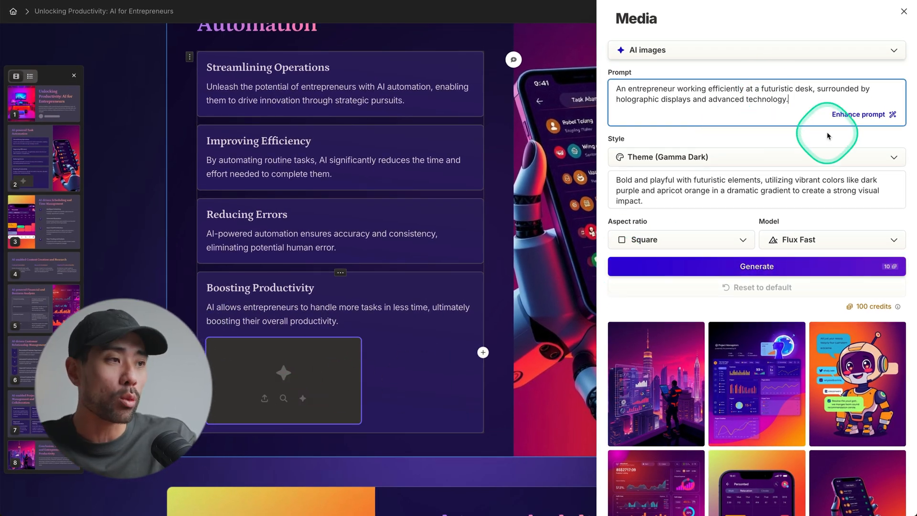
Close the AI image prompt panel, returning to the eight-card deck
{"action": "left_click", "coordinate": [902, 10]}
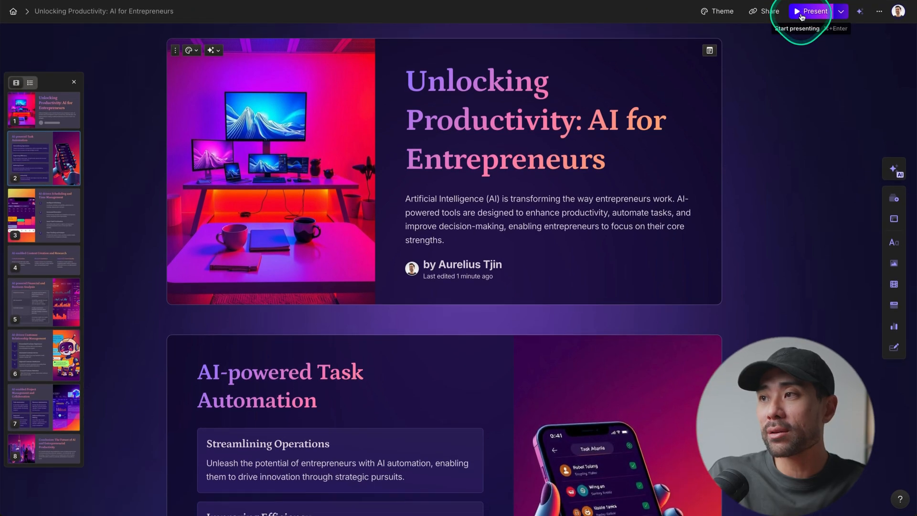
Play the deck in presentation mode and advance to the next card
{"action": "left_click", "coordinate": [809, 11]}
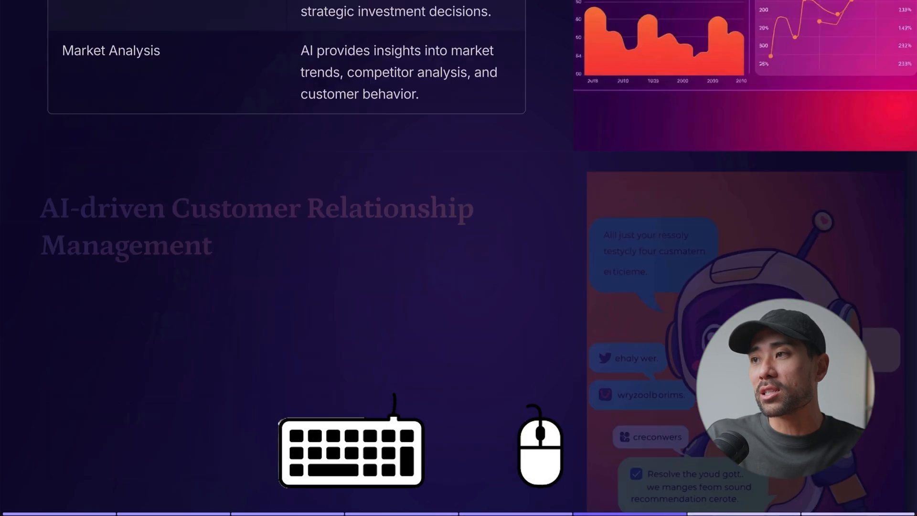
{"action": "left_click", "coordinate": [764, 11]}
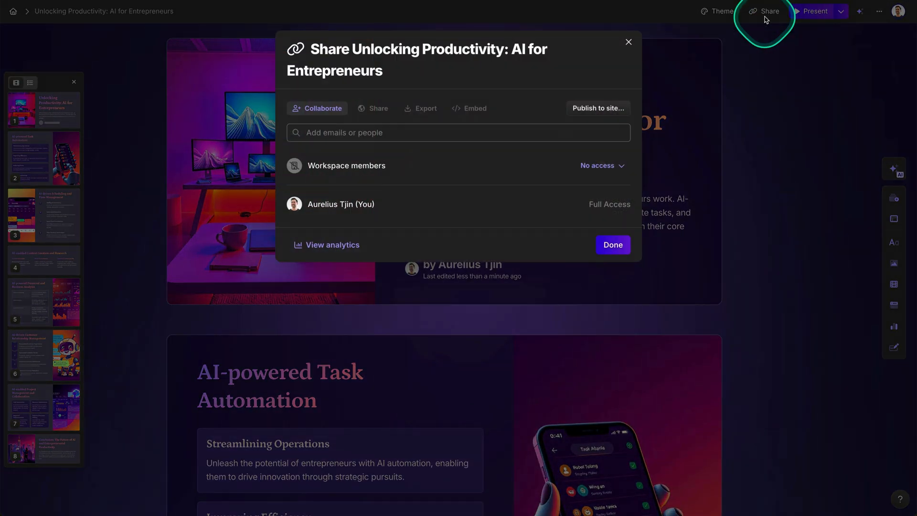
Check the deck's Share and PNG export options, then open its viewing analytics
{"action": "left_click", "coordinate": [421, 108]}
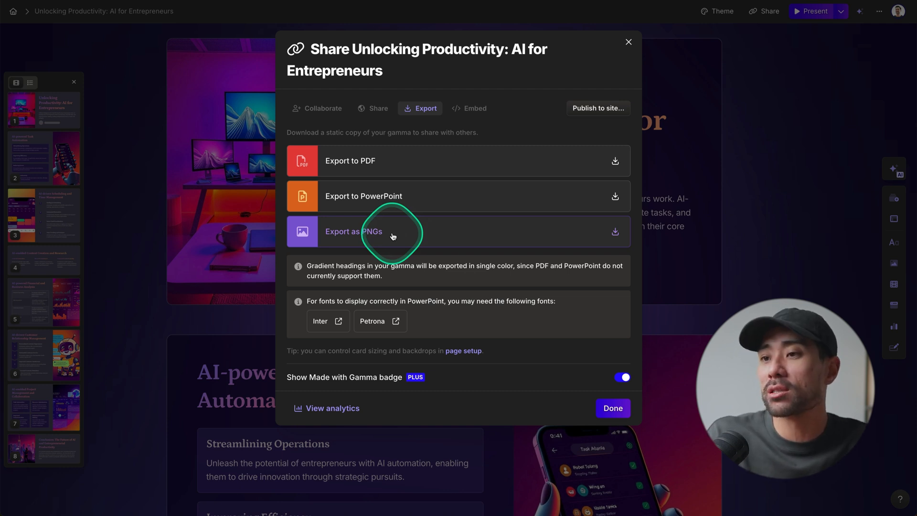
{"action": "left_click", "coordinate": [372, 108]}
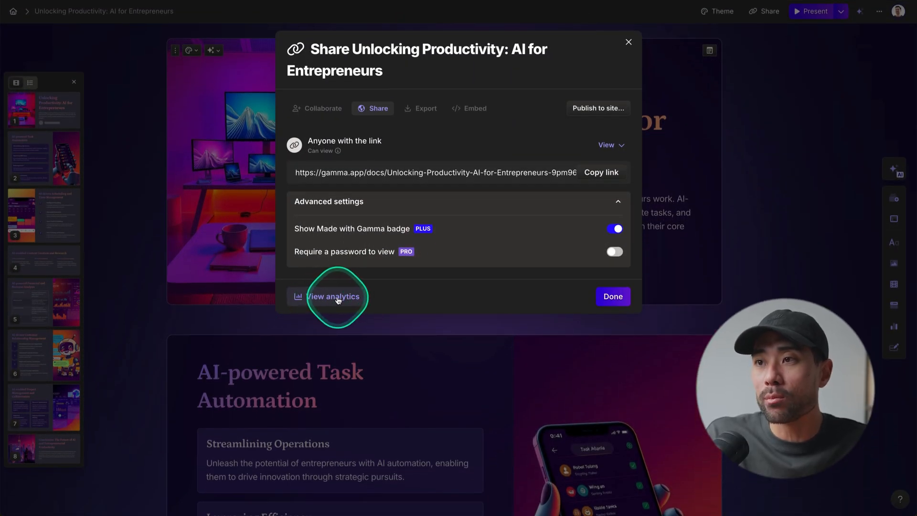
{"action": "left_click", "coordinate": [333, 297]}
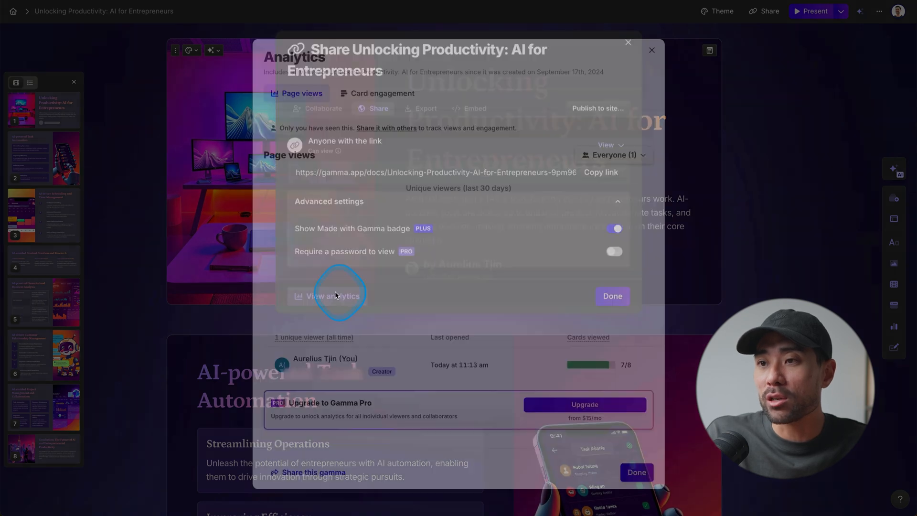
Review the Card engagement tab's time spent per card, then close analytics
{"action": "left_click", "coordinate": [332, 296]}
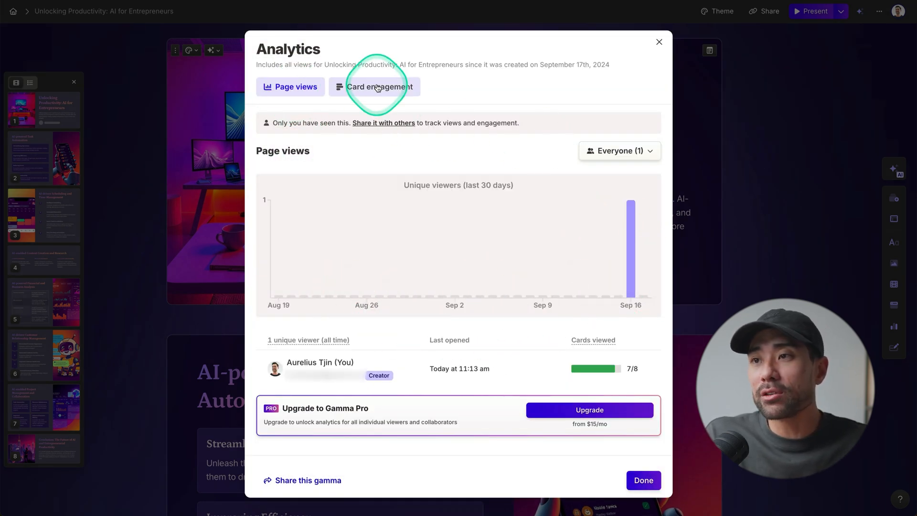
{"action": "left_click", "coordinate": [379, 87]}
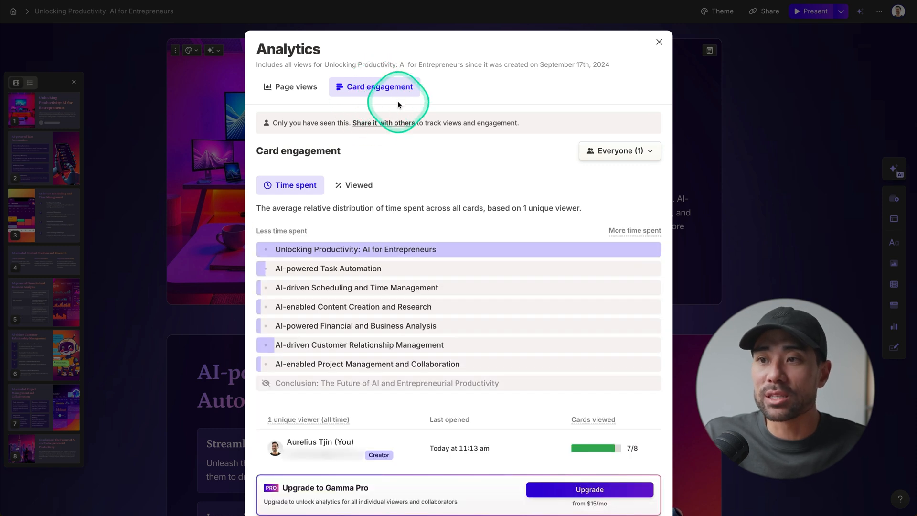
{"action": "mouse_move", "coordinate": [367, 260]}
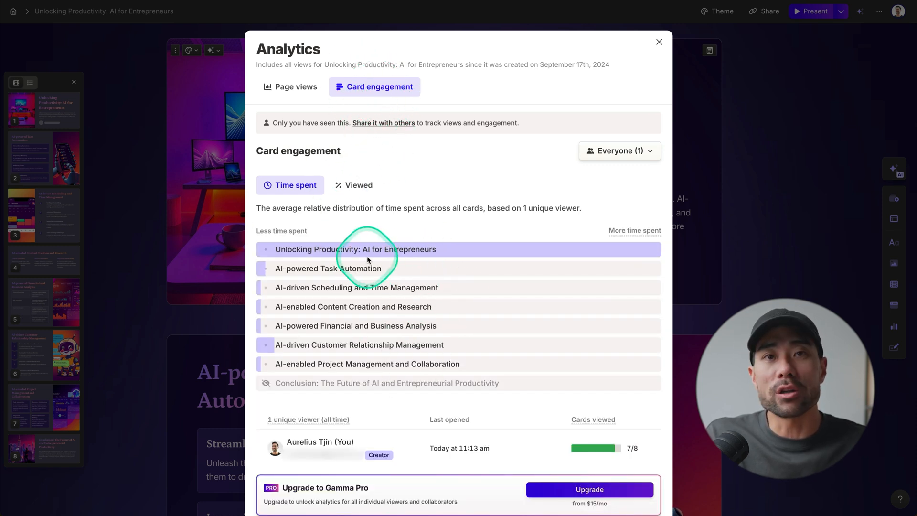
{"action": "left_click", "coordinate": [659, 42]}
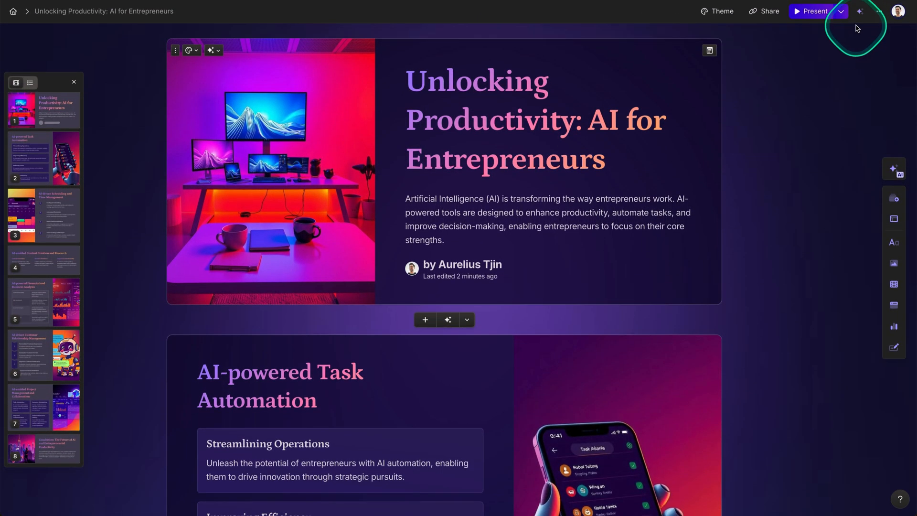
Open the 'Edit all cards with AI' menu showing improve writing and translate options
{"action": "left_click", "coordinate": [860, 11]}
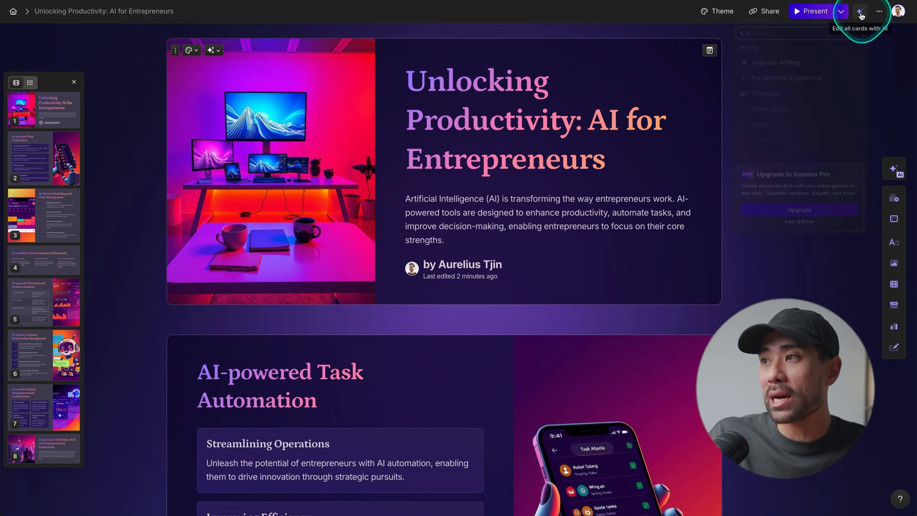
{"action": "left_click", "coordinate": [861, 11]}
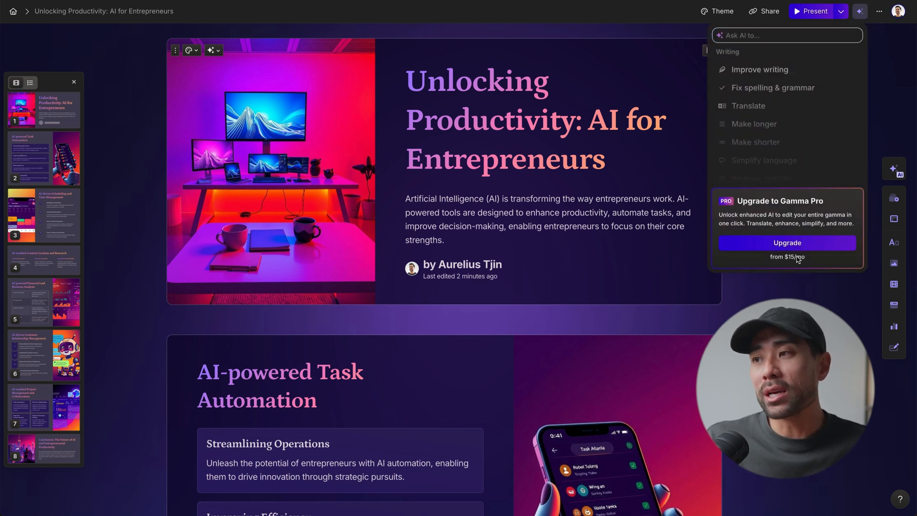